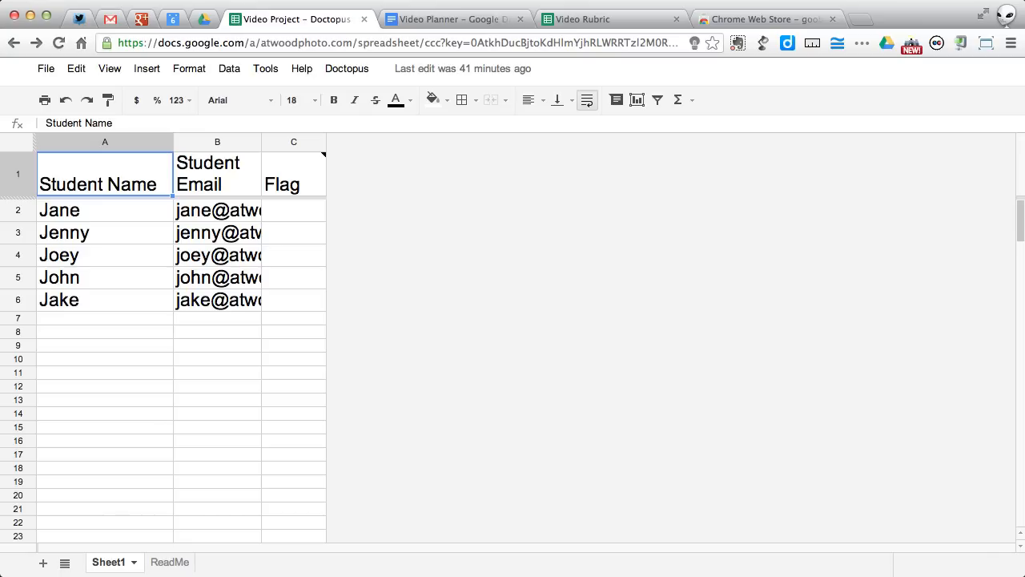
mouse_move(68, 415)
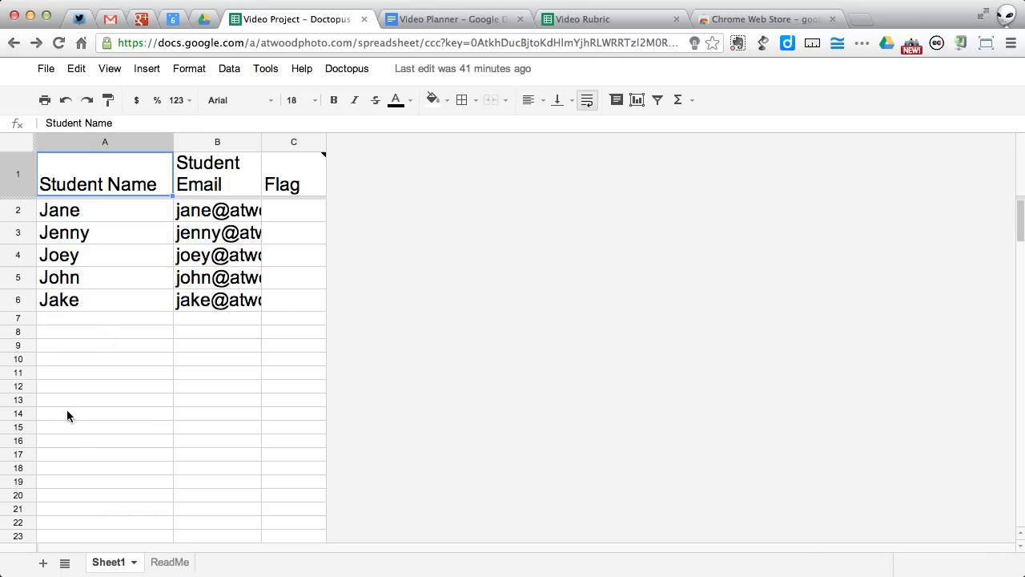
mouse_move(273, 289)
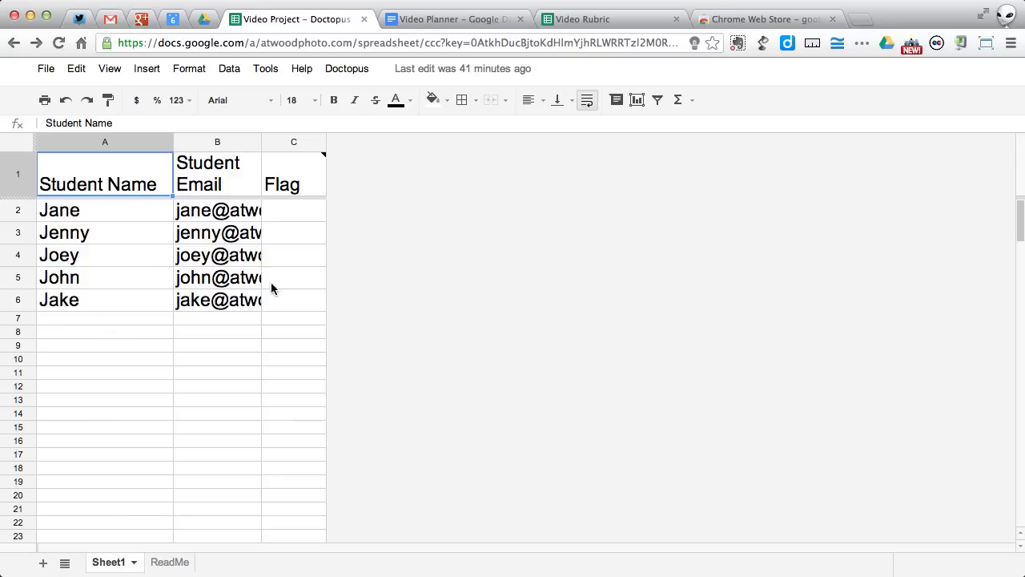
mouse_move(414, 176)
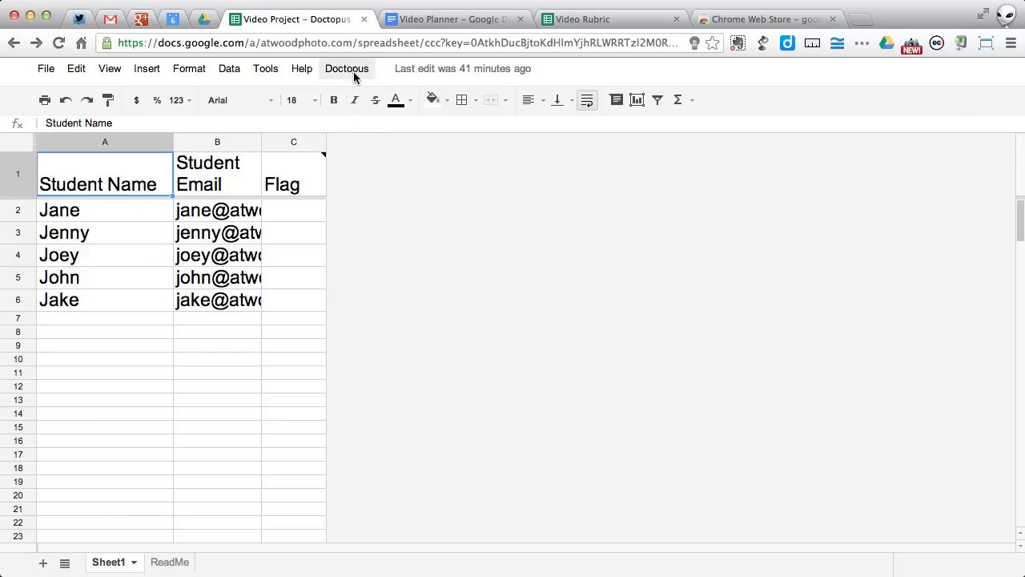
Authorize the Doctopus script from its menu and close the authorization status page
left_click(346, 68)
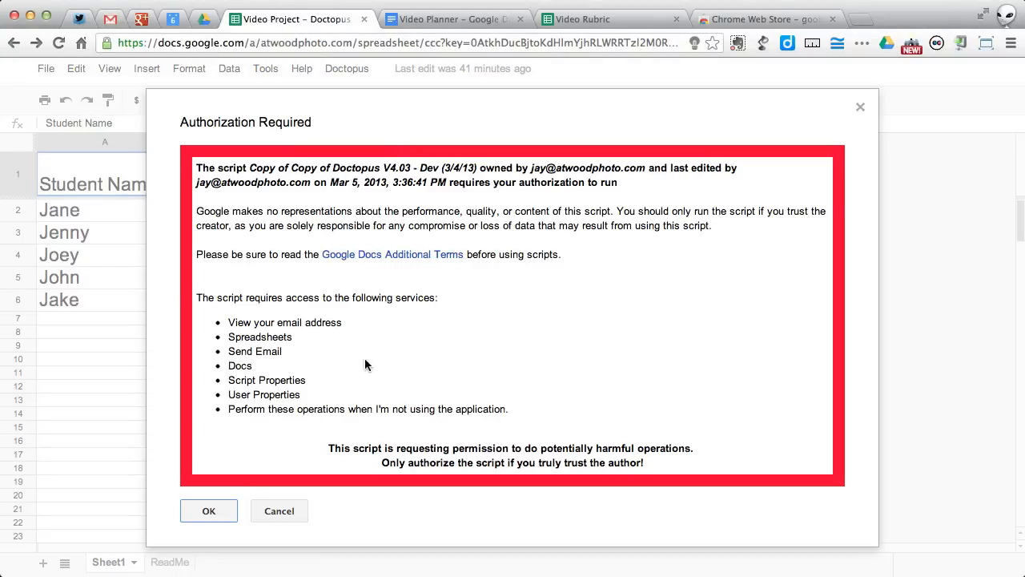
left_click(208, 511)
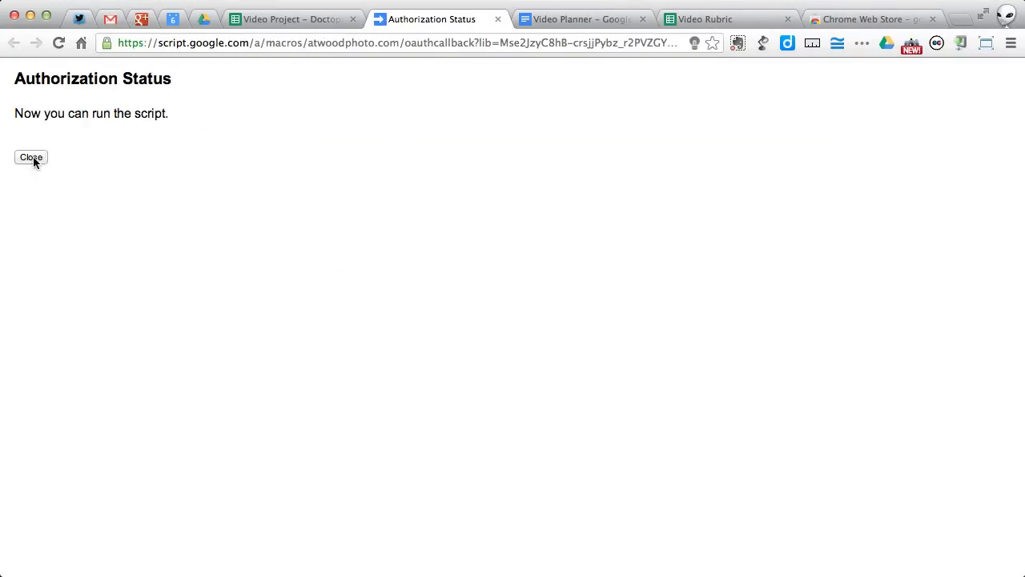
left_click(31, 157)
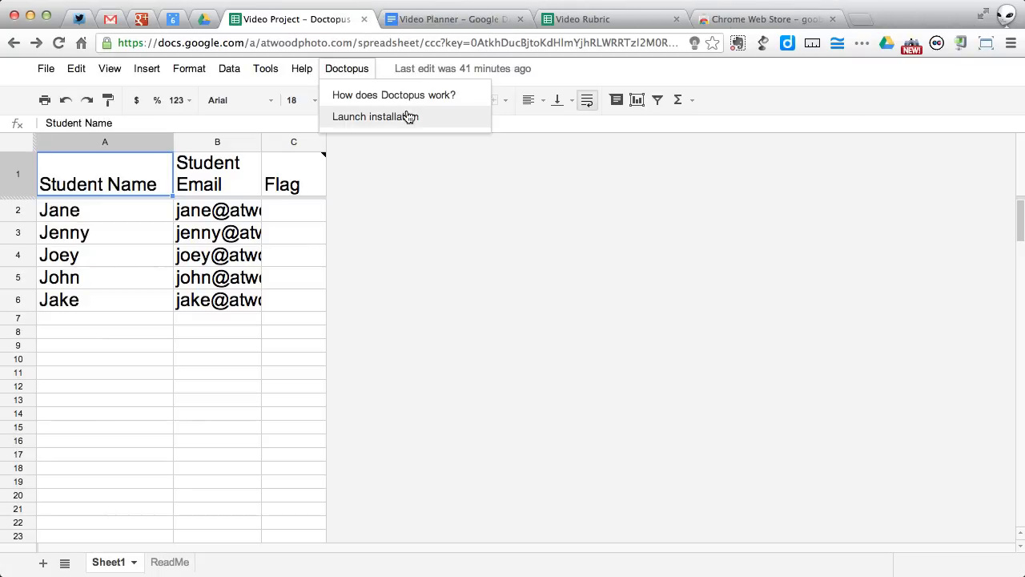
Launch Doctopus setup with 'individual – all the same' Docs and whole-class access at 'no access'
left_click(374, 116)
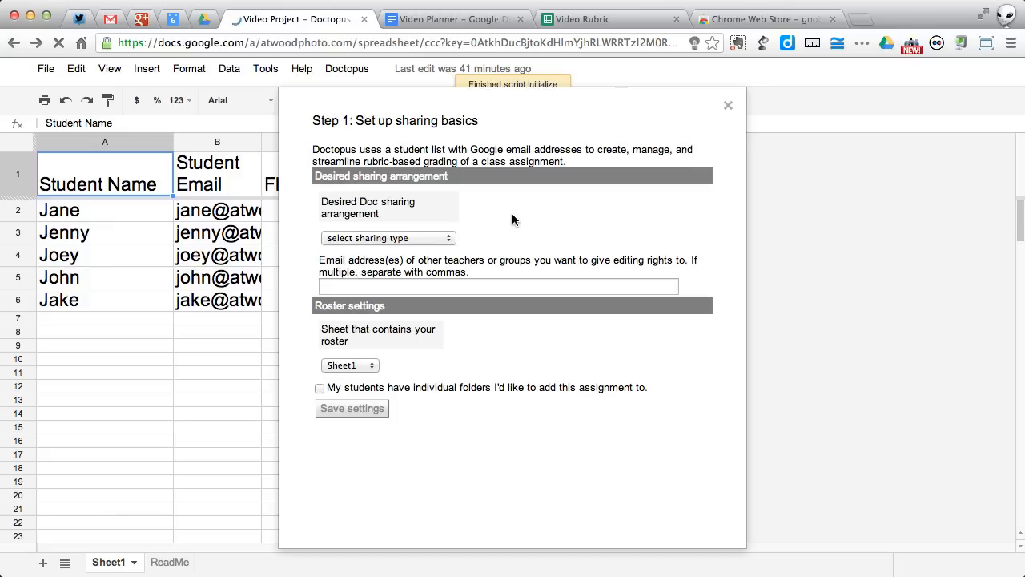
left_click(388, 238)
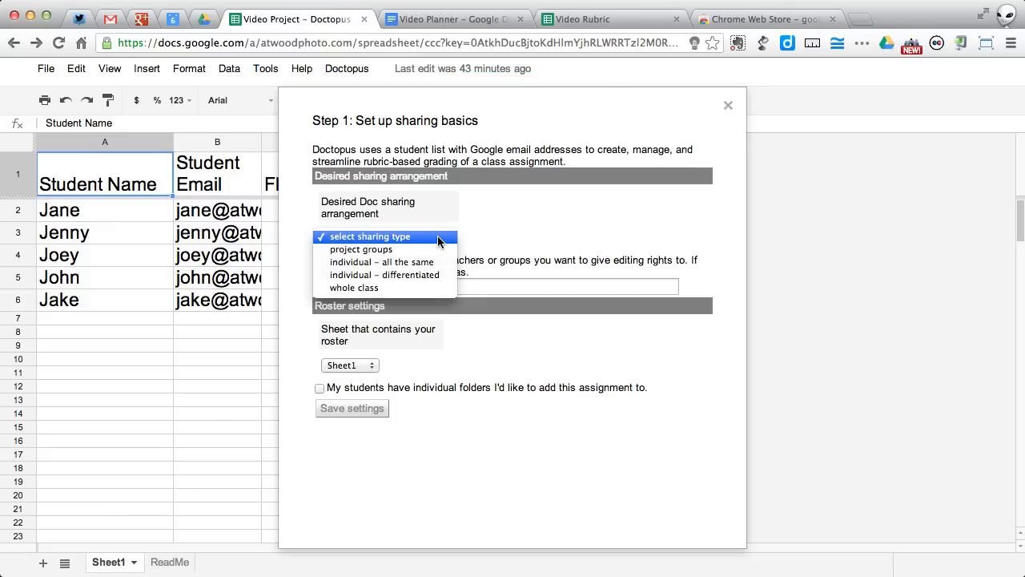
mouse_move(361, 249)
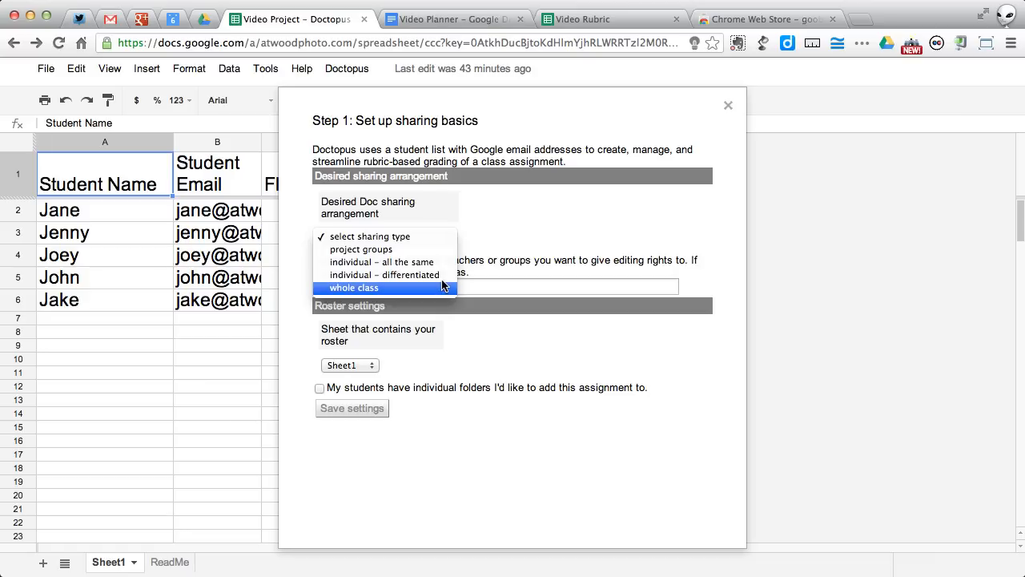
mouse_move(385, 275)
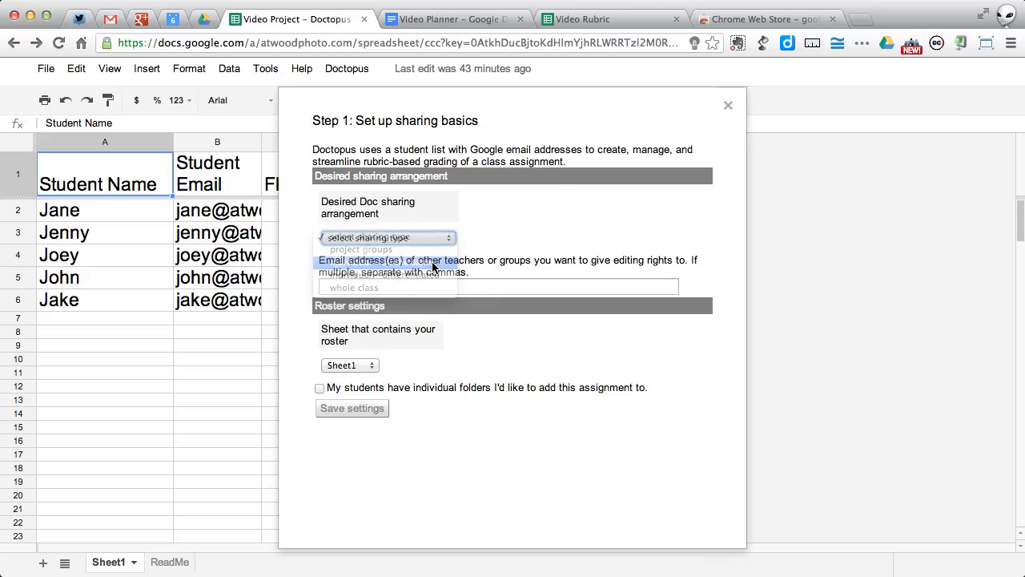
left_click(384, 260)
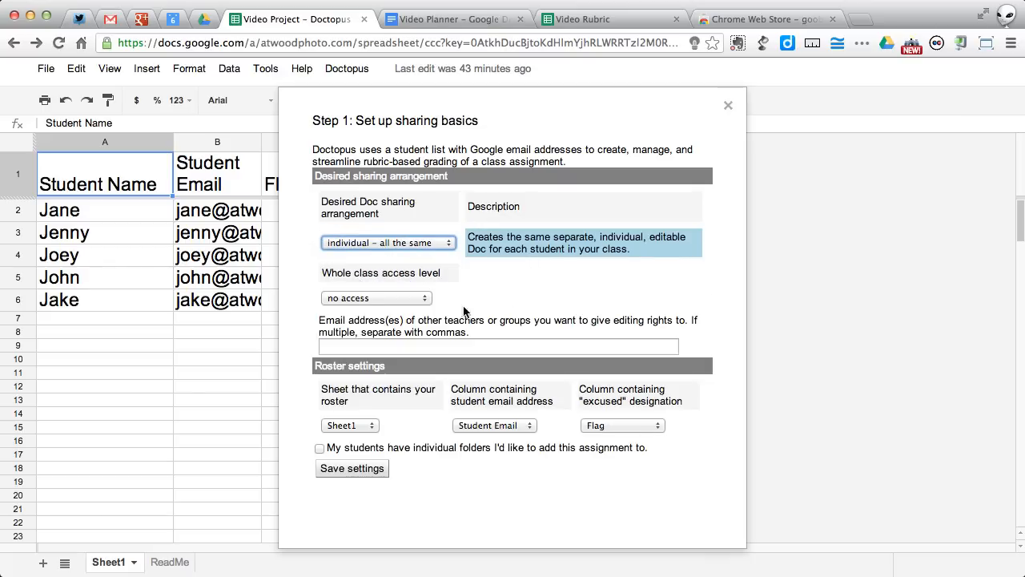
left_click(376, 297)
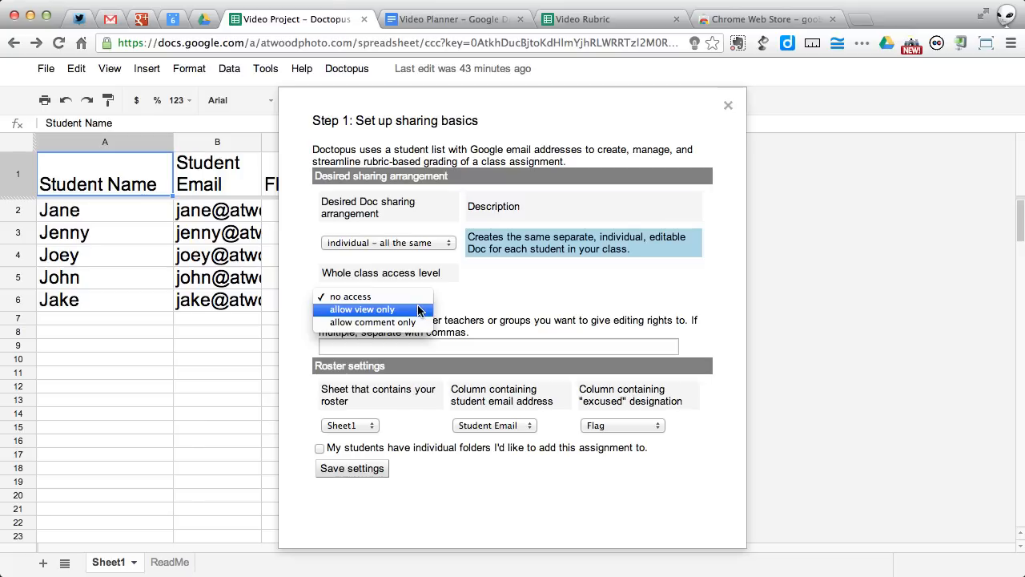
mouse_move(431, 321)
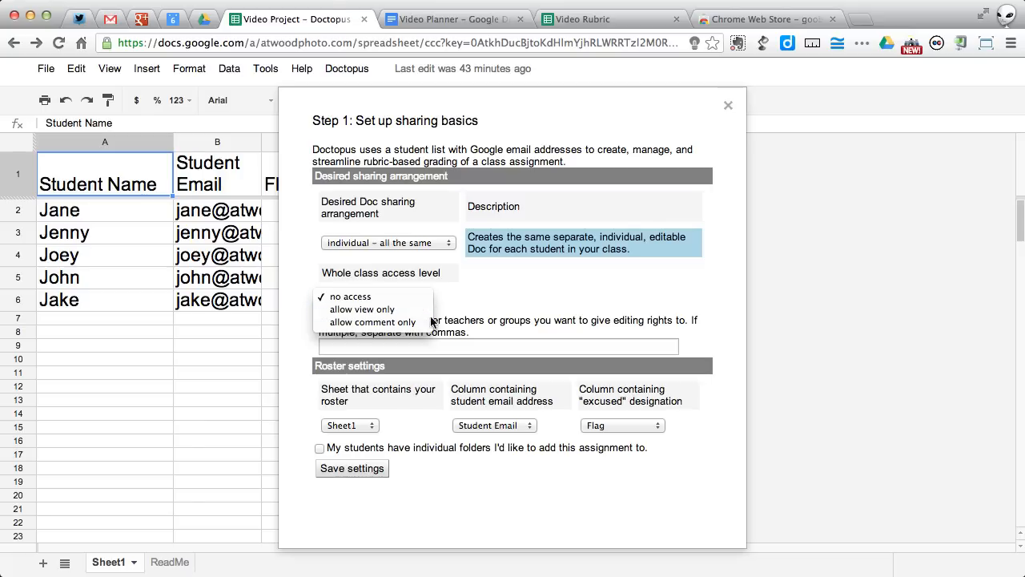
left_click(349, 297)
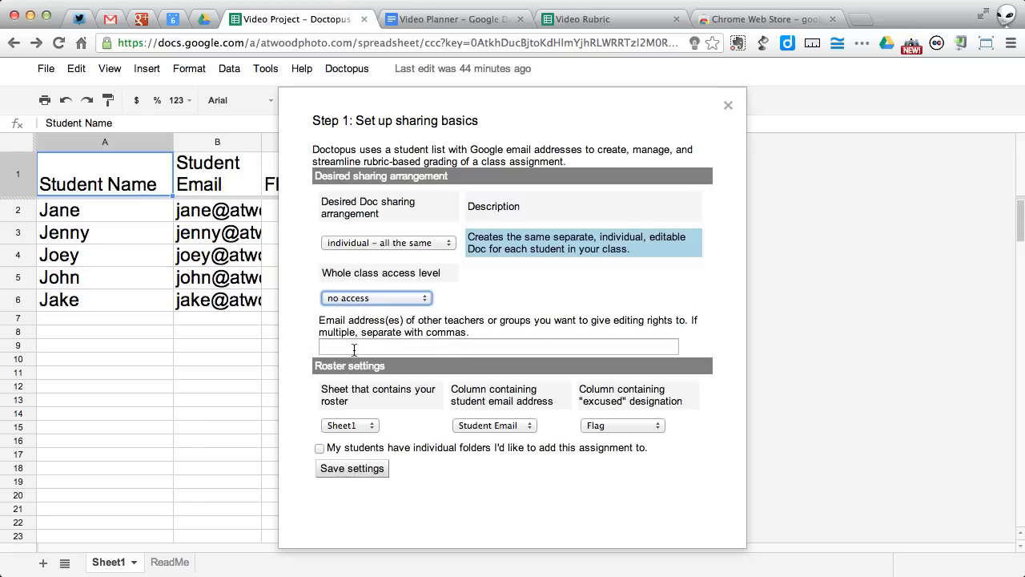
Leave the extra-editors field empty and keep Sheet1, Student Email and Flag as roster columns
left_click(496, 346)
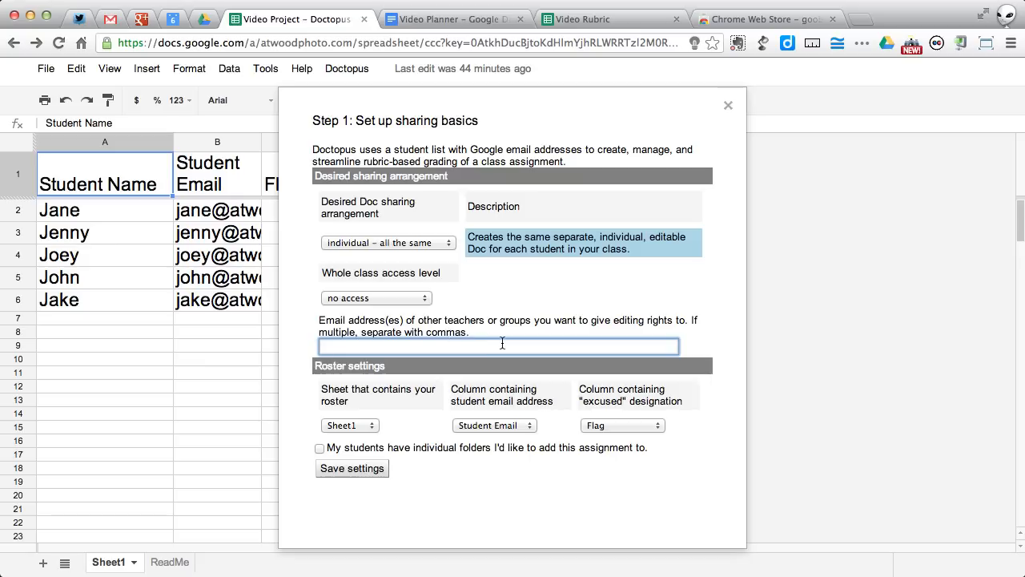
mouse_move(345, 502)
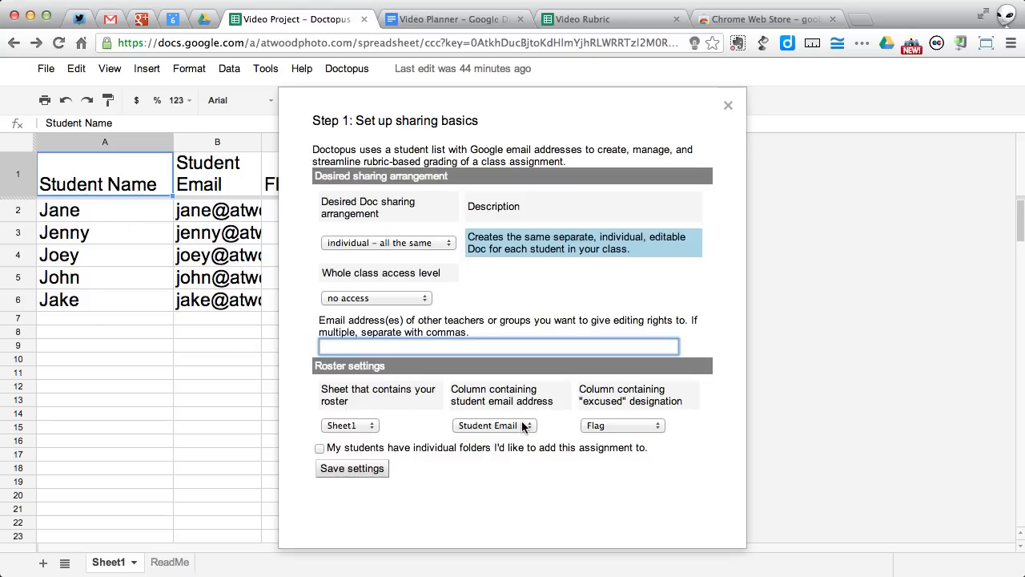
left_click(622, 425)
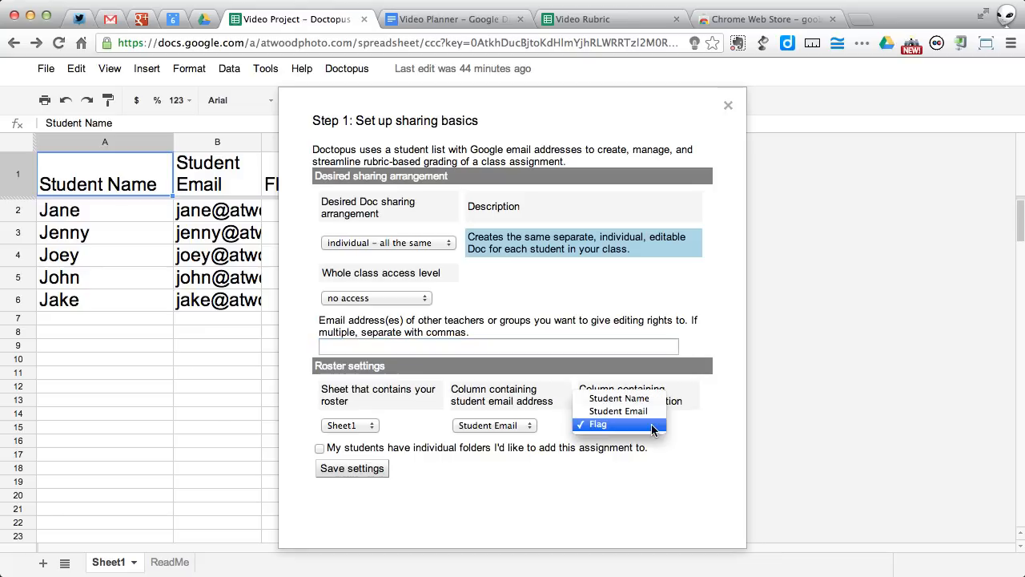
left_click(596, 425)
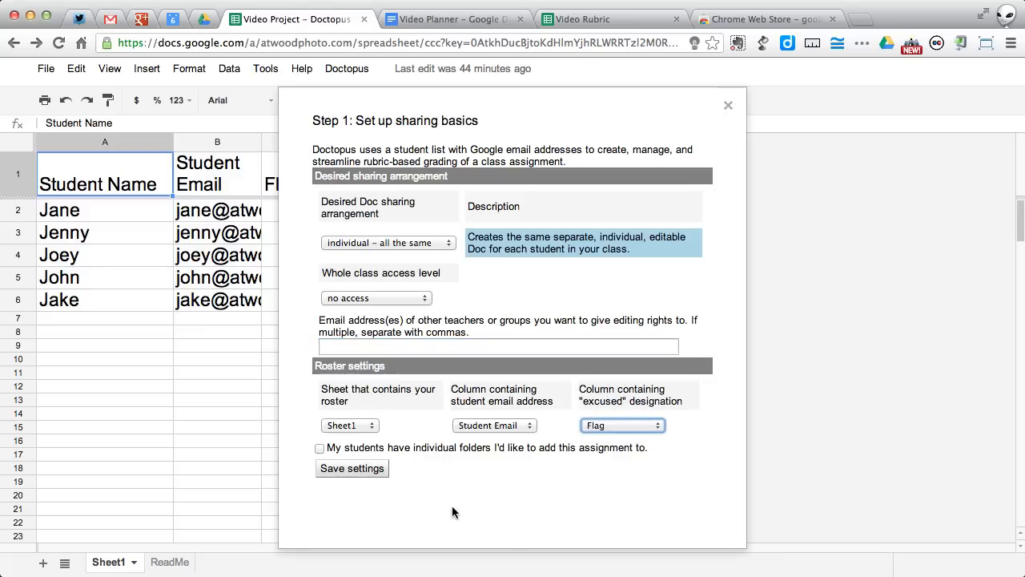
mouse_move(300, 456)
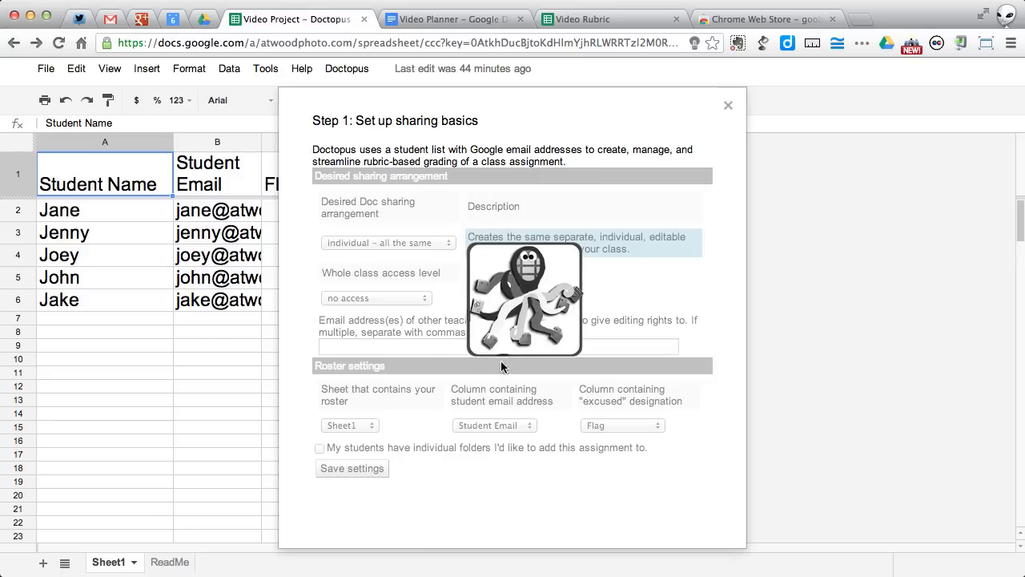
mouse_move(707, 364)
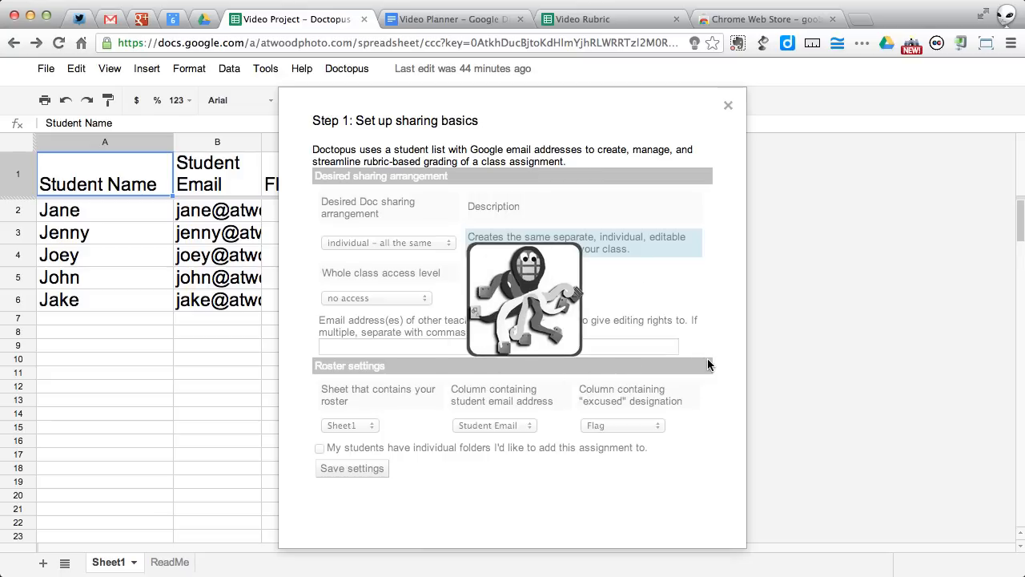
Save the sharing settings and list Drive folders in the Step 2 'Select folder' dropdown
left_click(351, 468)
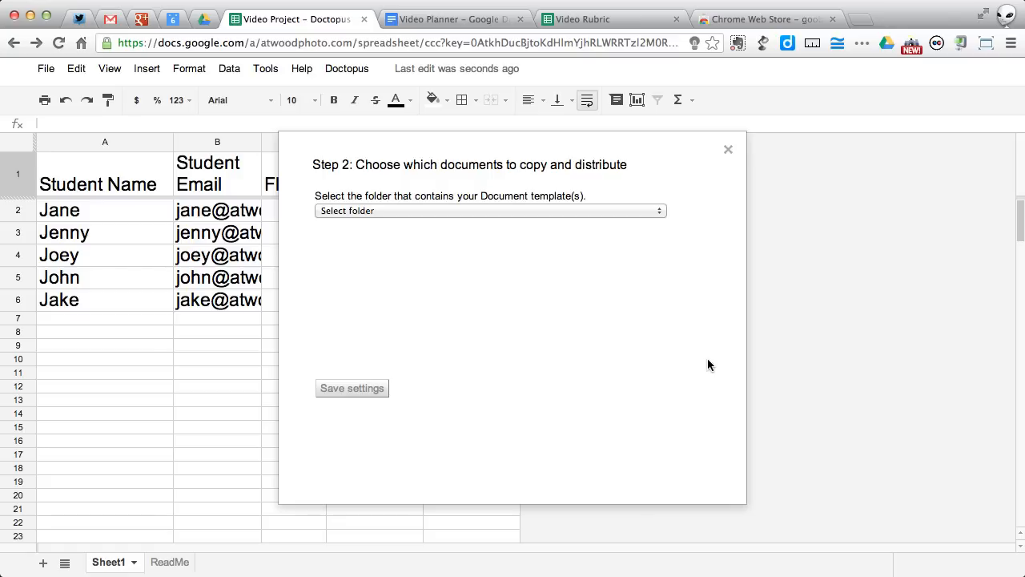
mouse_move(558, 222)
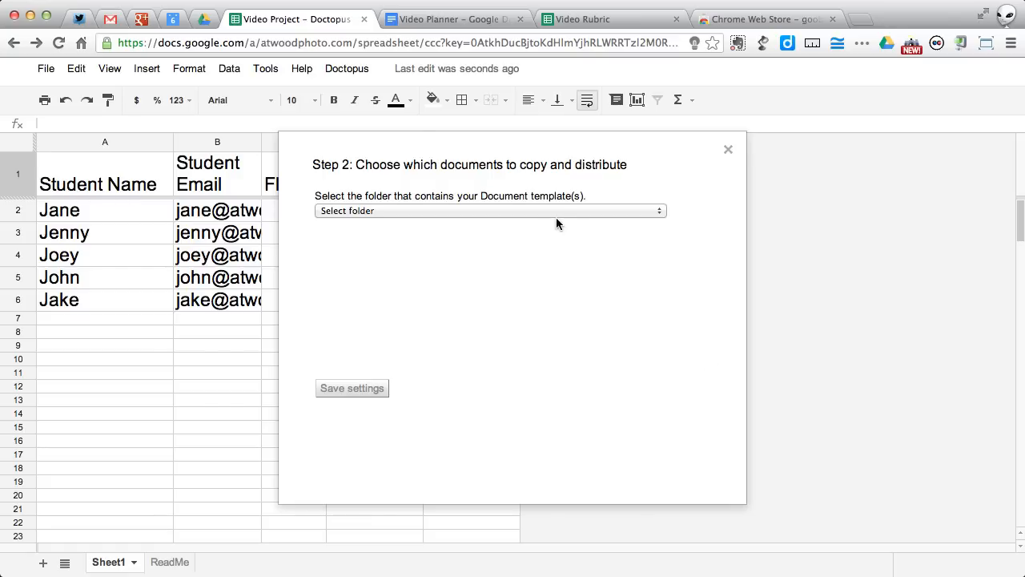
mouse_move(516, 209)
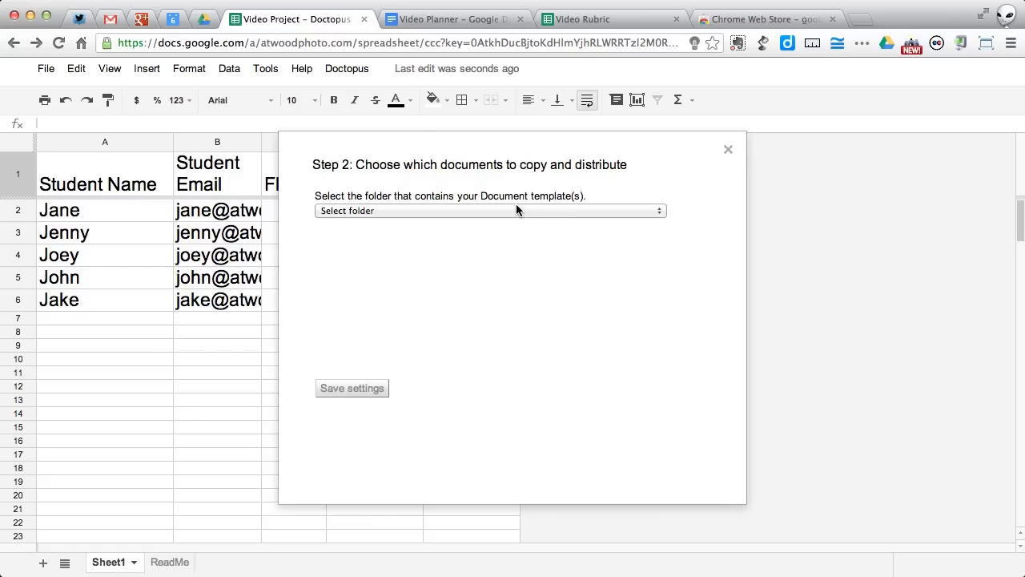
left_click(488, 211)
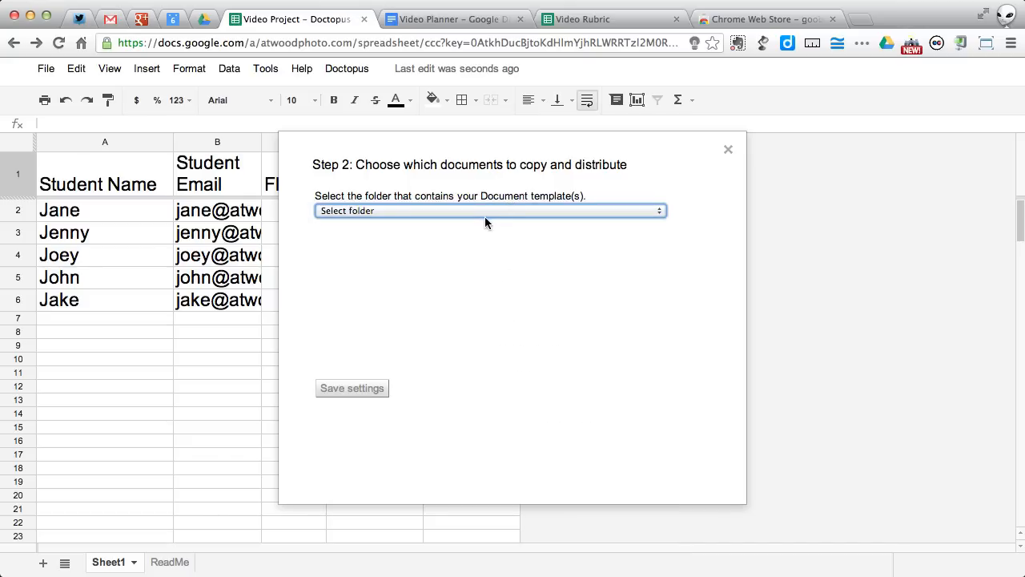
left_click(489, 210)
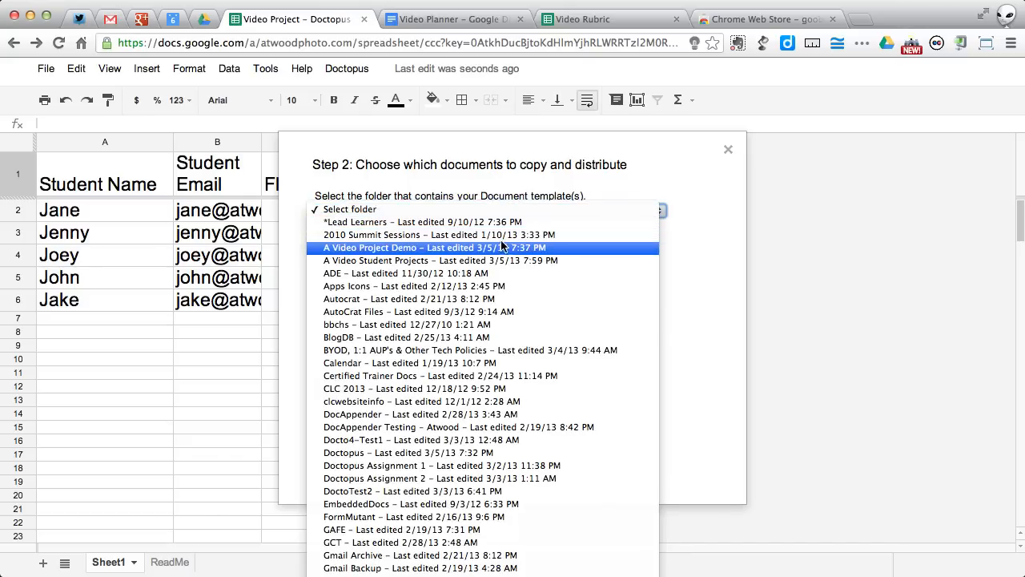
mouse_move(505, 251)
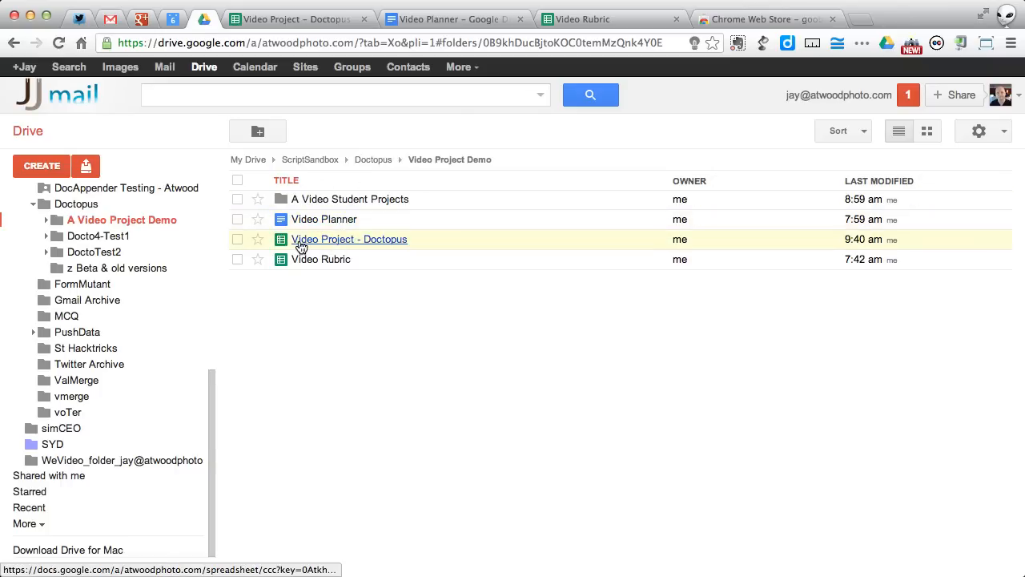
mouse_move(363, 255)
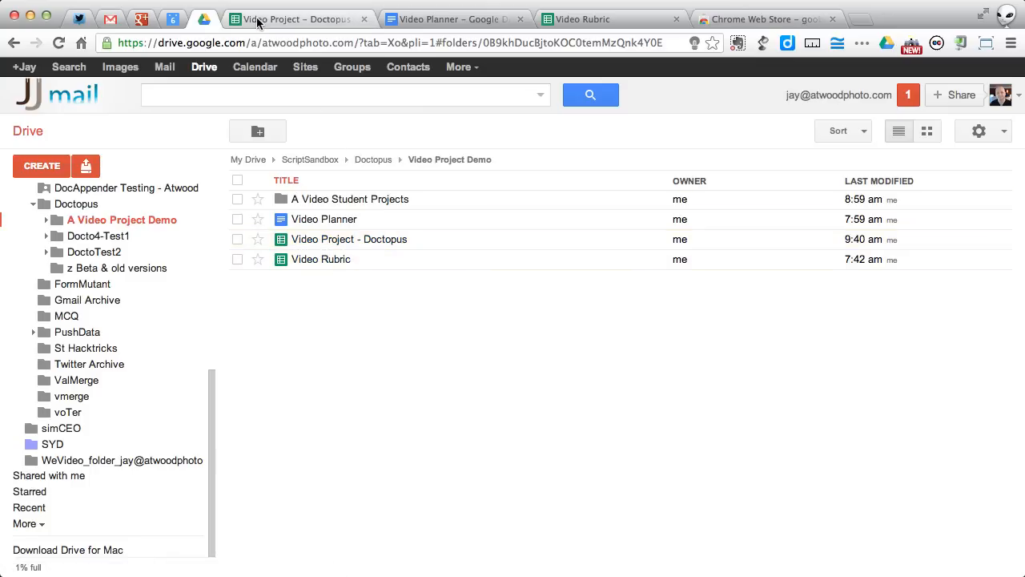
Return to the roster sheet and select Document – Video Planner as the template file
left_click(296, 18)
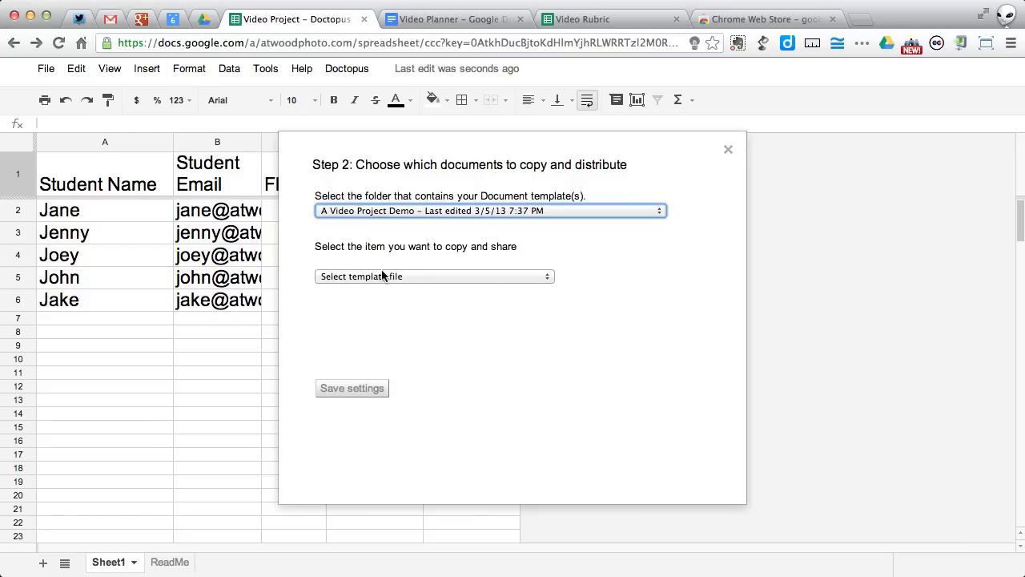
mouse_move(388, 277)
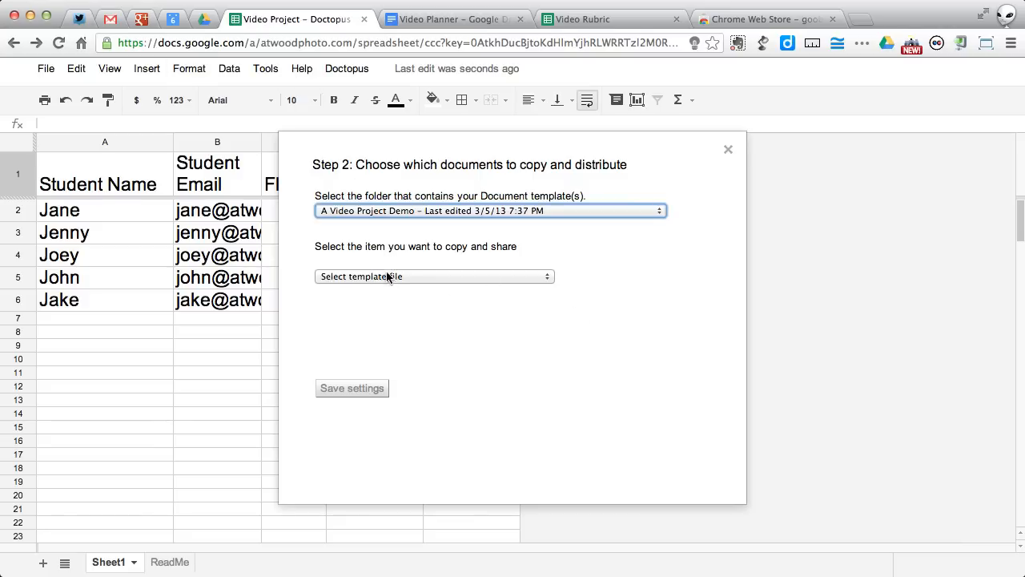
left_click(433, 276)
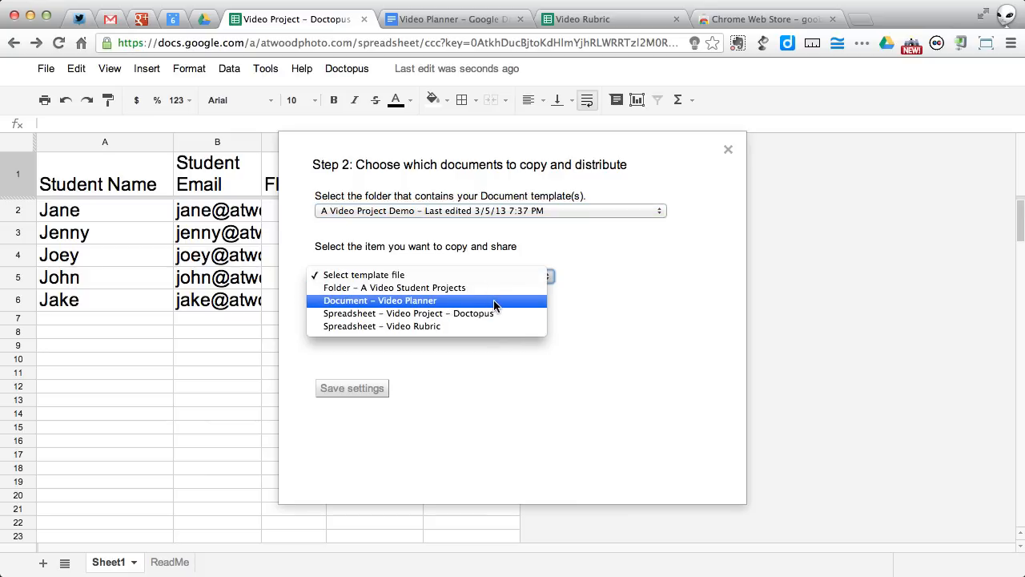
mouse_move(400, 309)
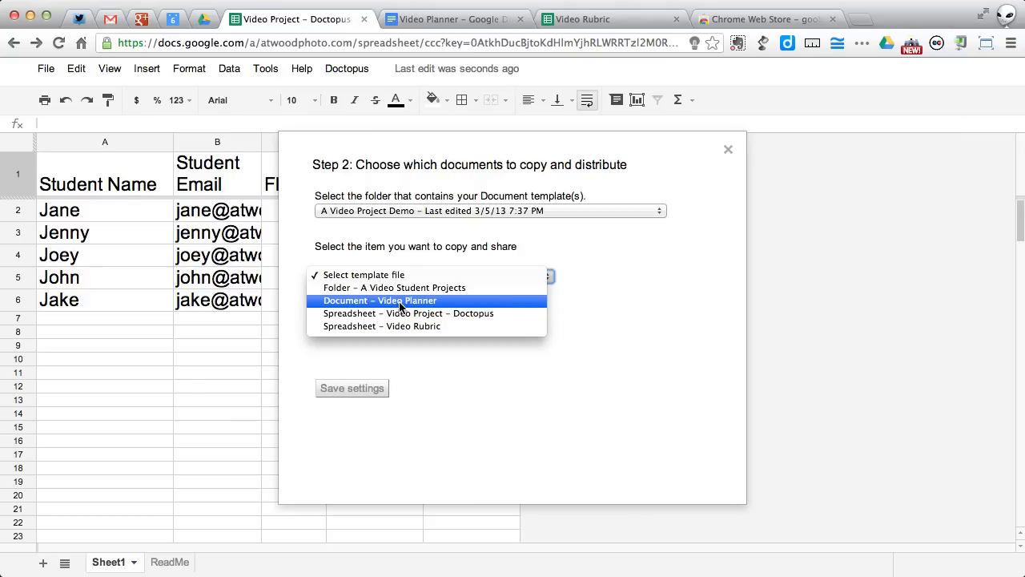
mouse_move(409, 307)
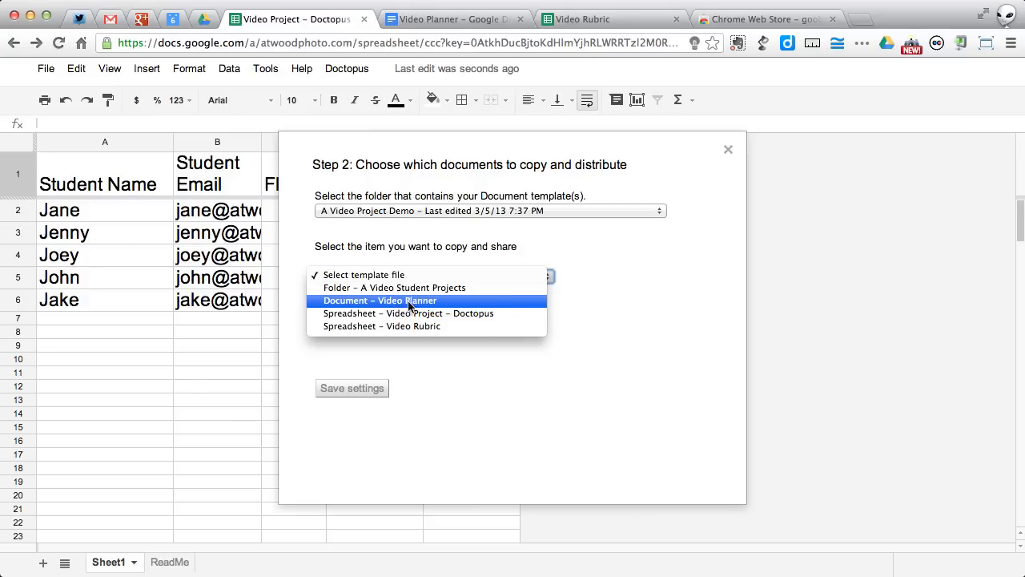
left_click(379, 301)
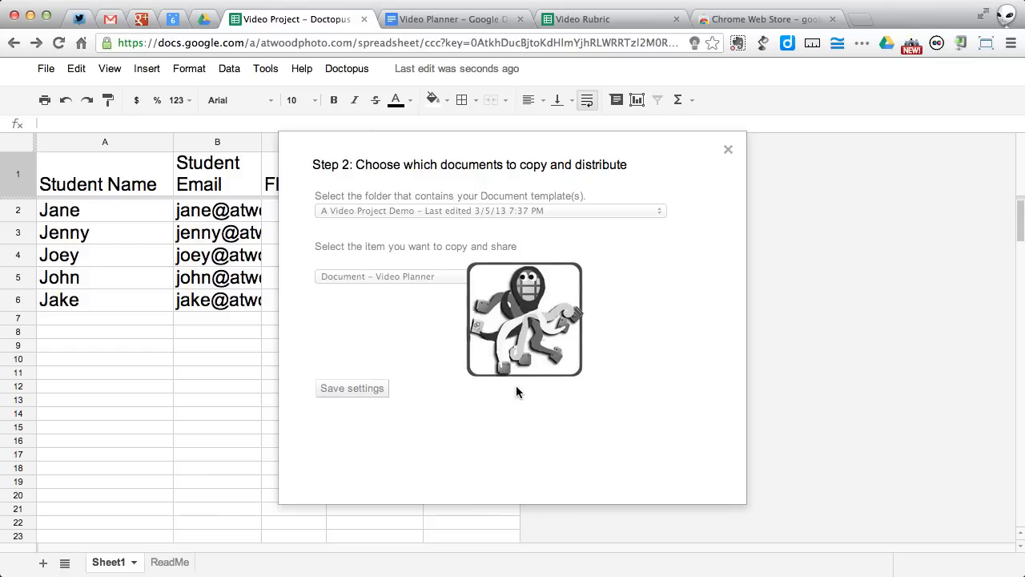
Save the template choice and set A Video Student Projects as the Step 3 destination folder
left_click(351, 388)
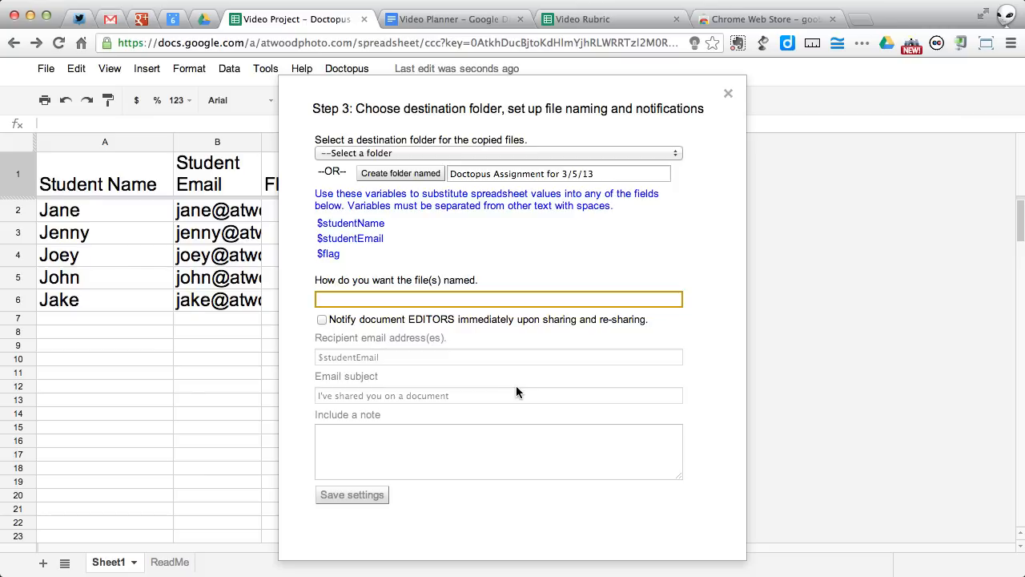
mouse_move(436, 163)
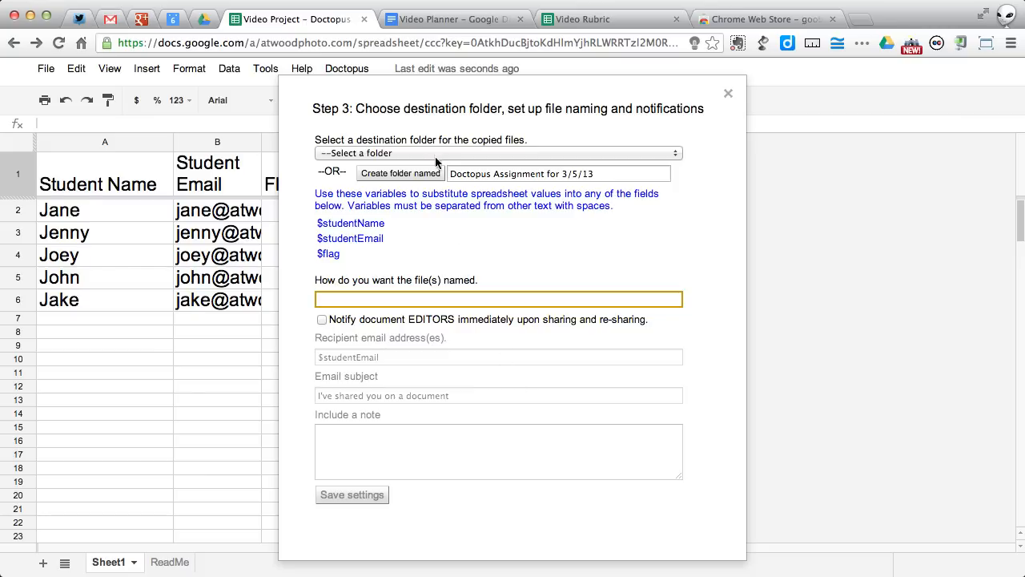
left_click(497, 153)
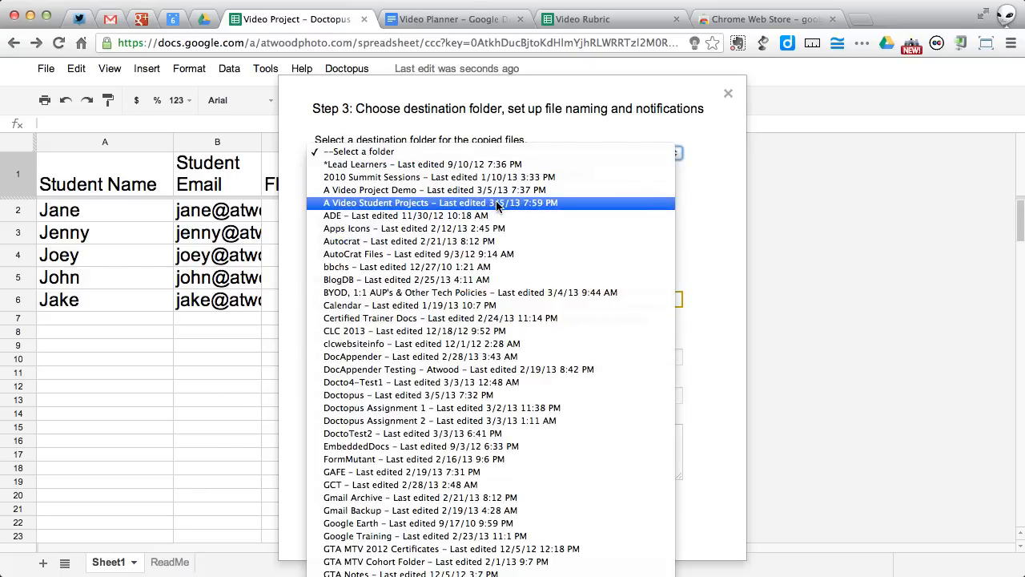
left_click(439, 201)
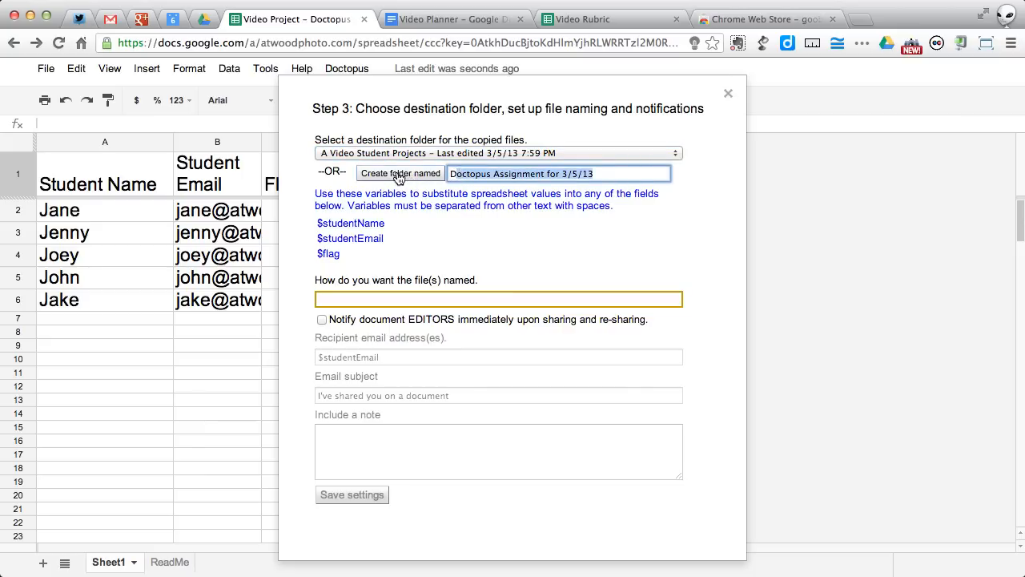
left_click(495, 153)
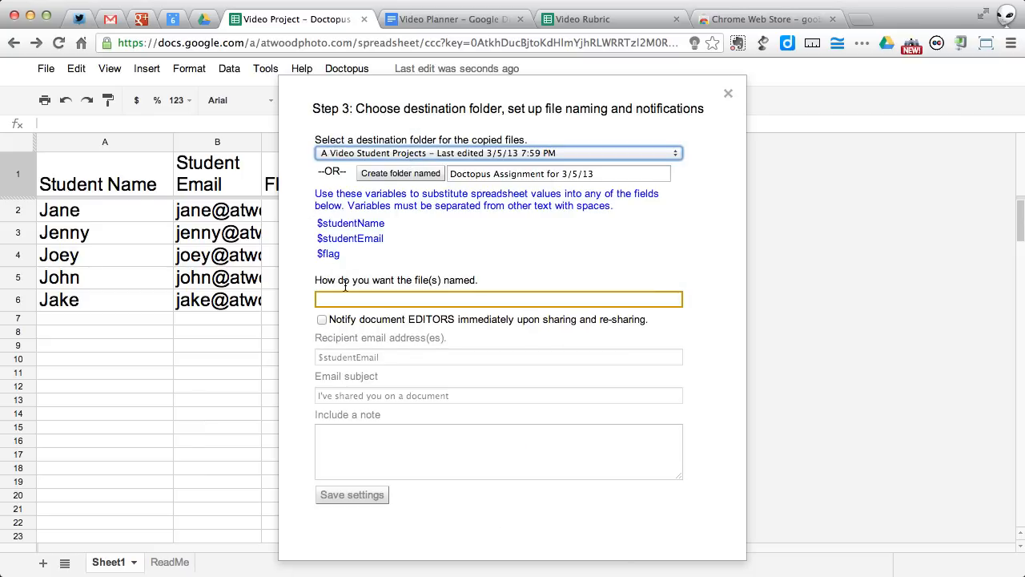
Enter 'Video Project - $studentName' as the naming pattern for copied files
left_click(498, 298)
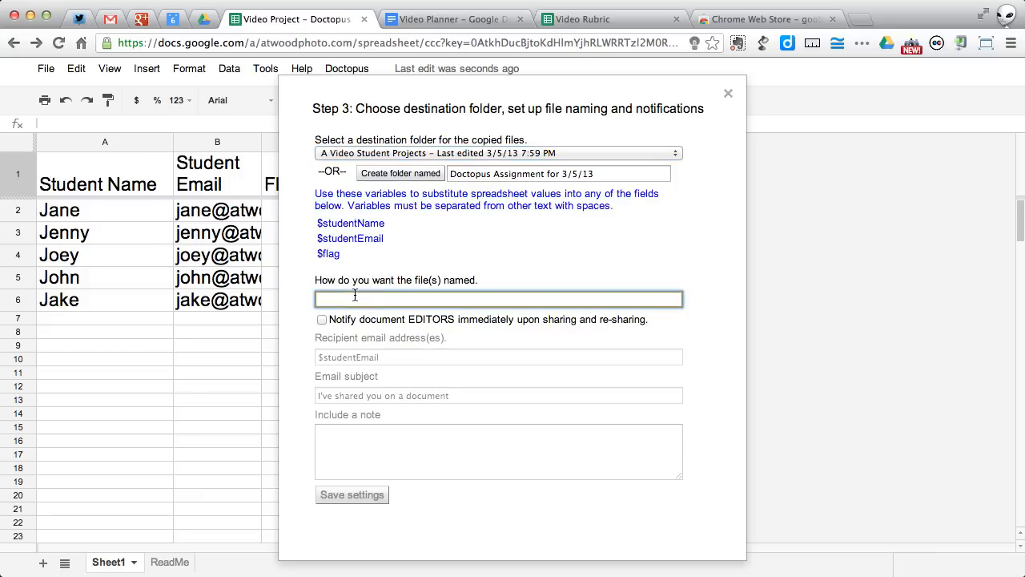
type("Video")
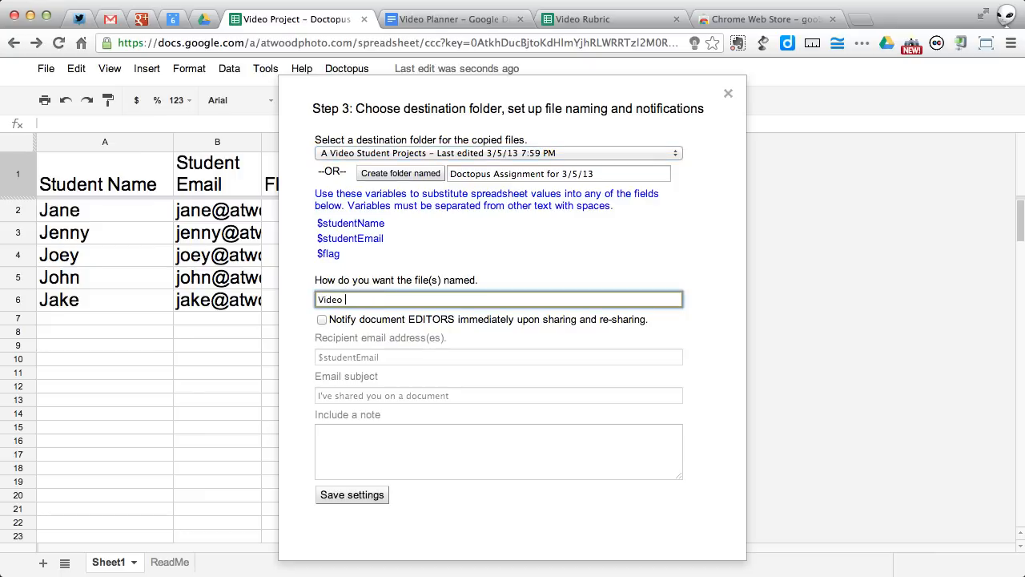
type("Project -")
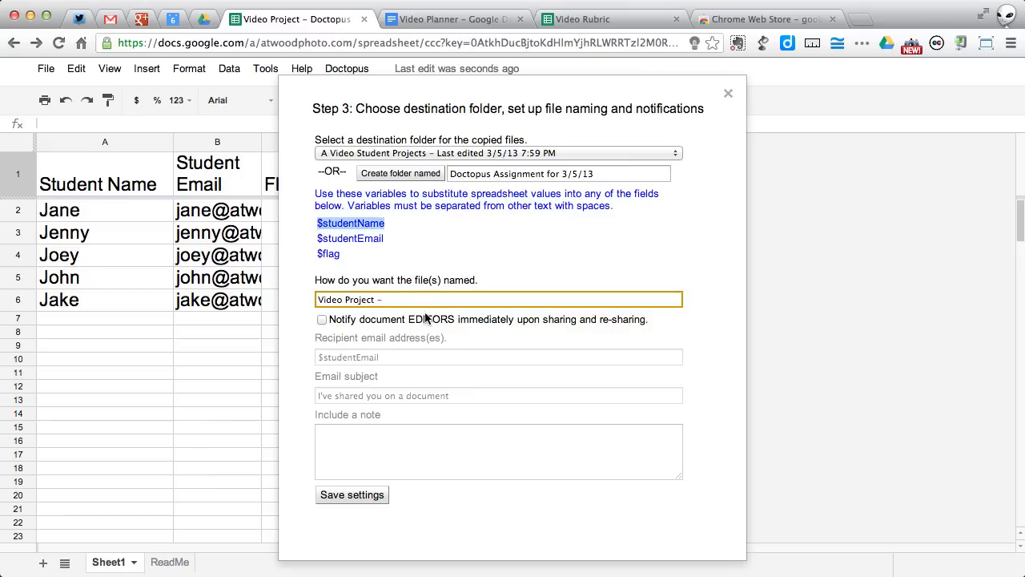
type("$studentName")
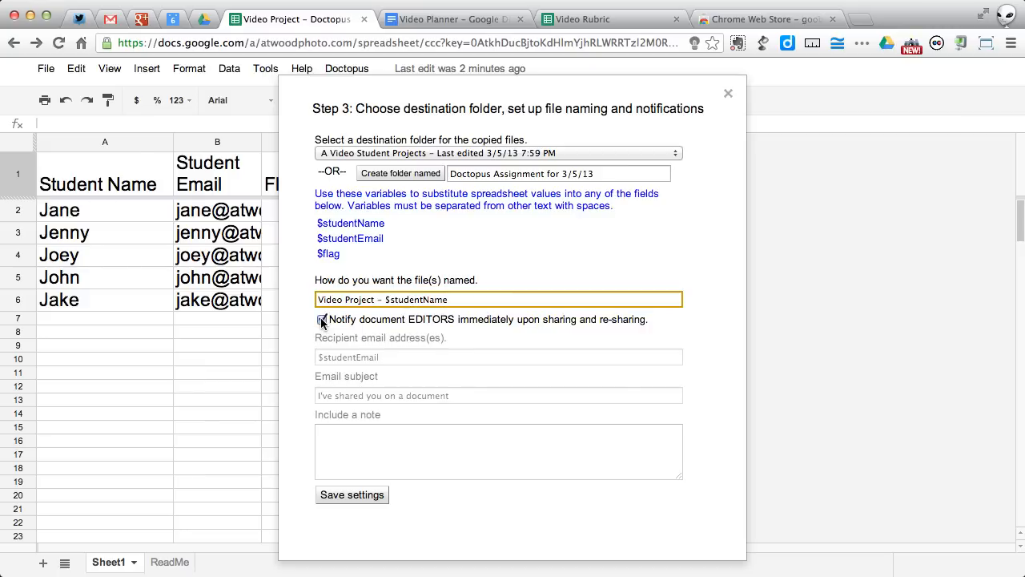
Enable 'Notify document EDITORS' with a note about adding the project template, then save
left_click(322, 318)
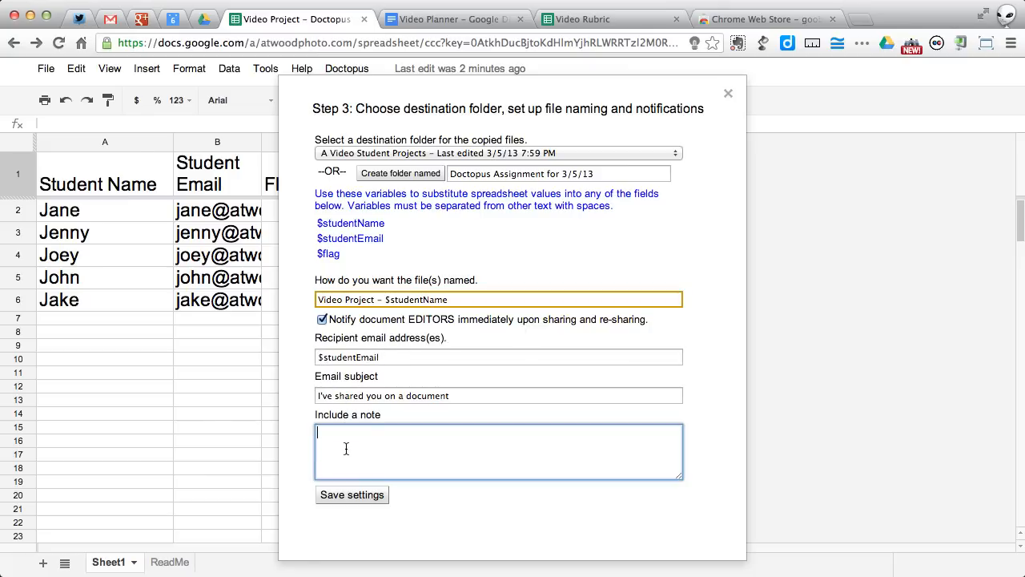
type("Please click")
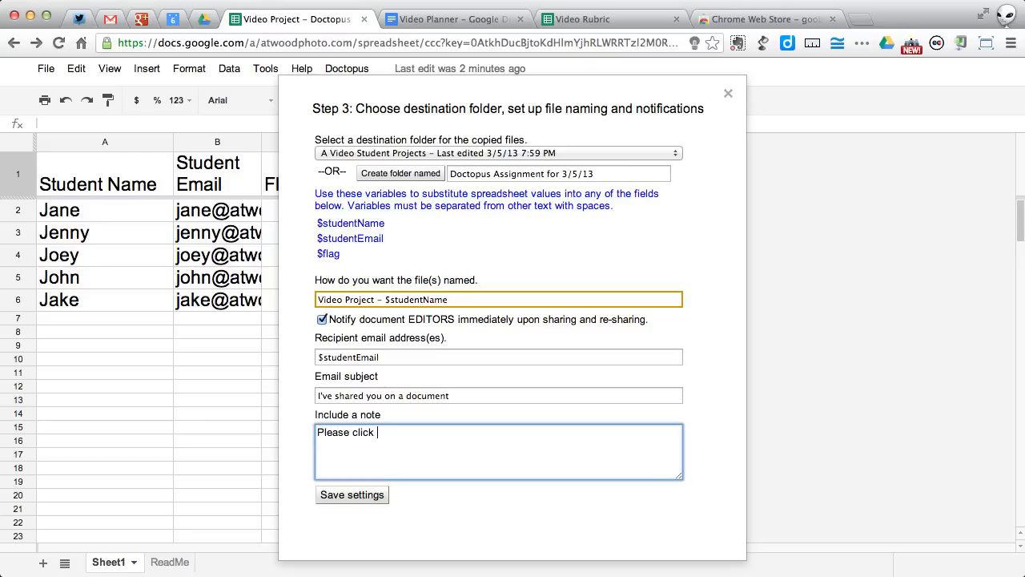
type("here and add the pr")
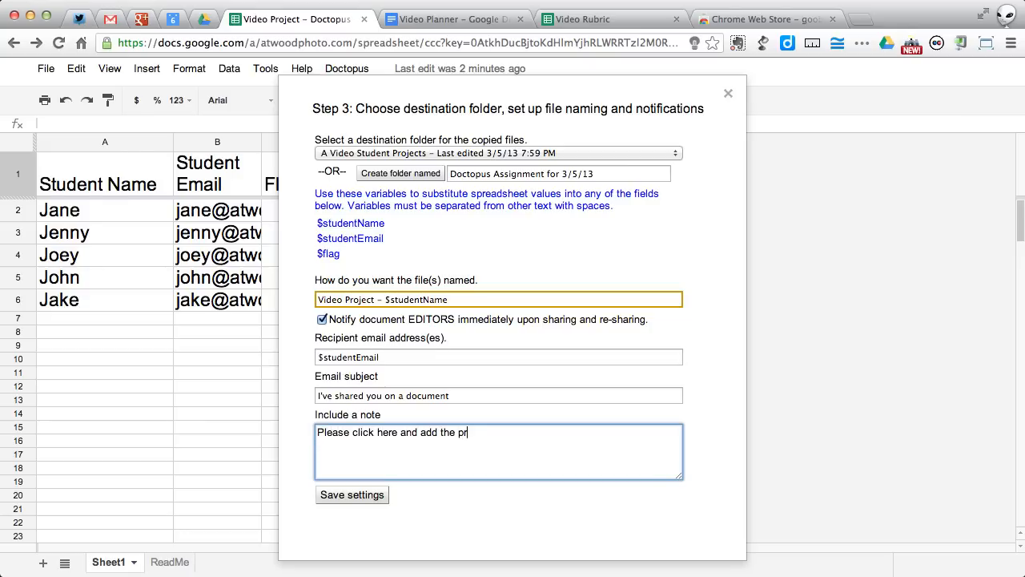
type("oject template to your My Driv")
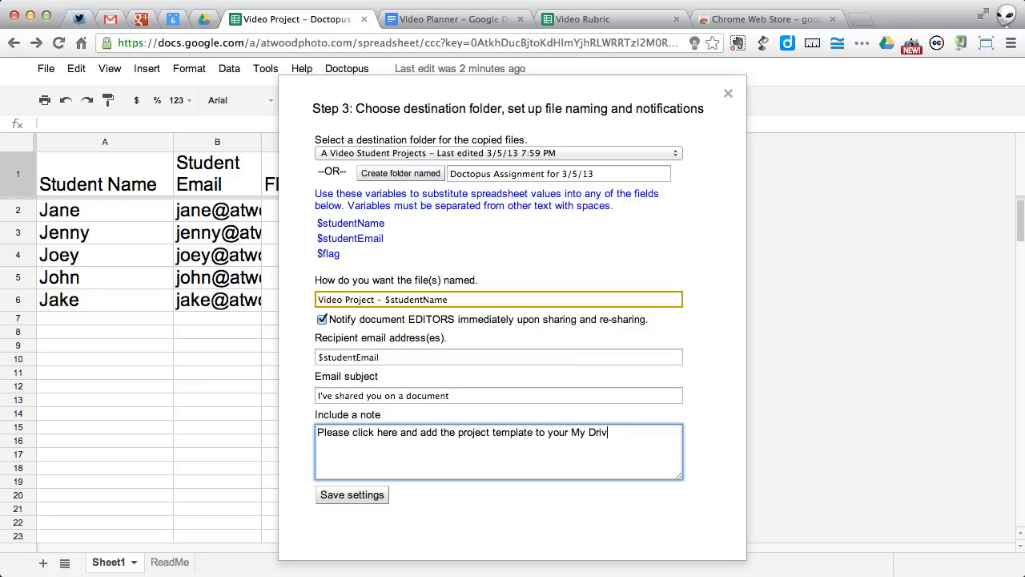
type("e.")
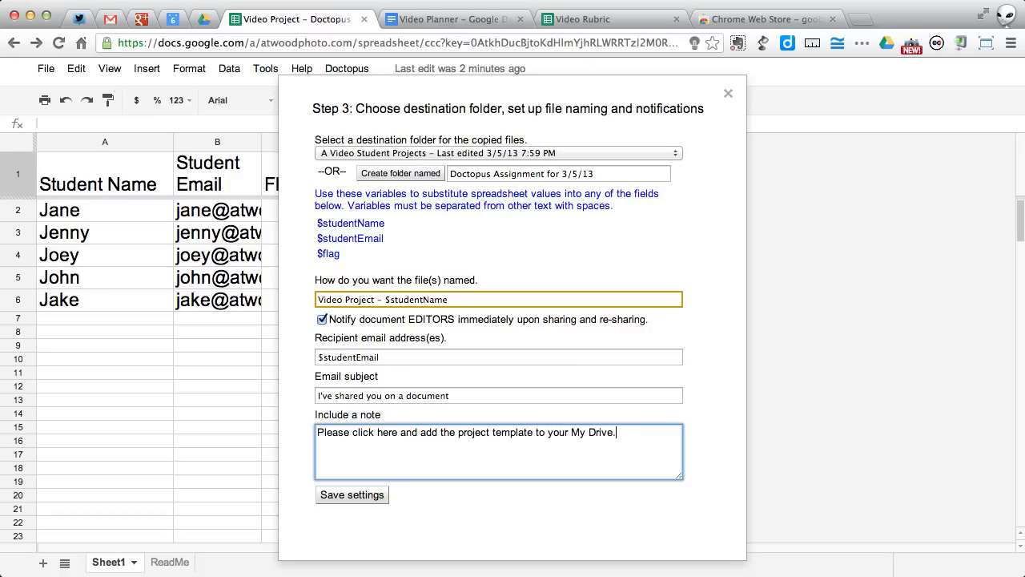
type("ATwo")
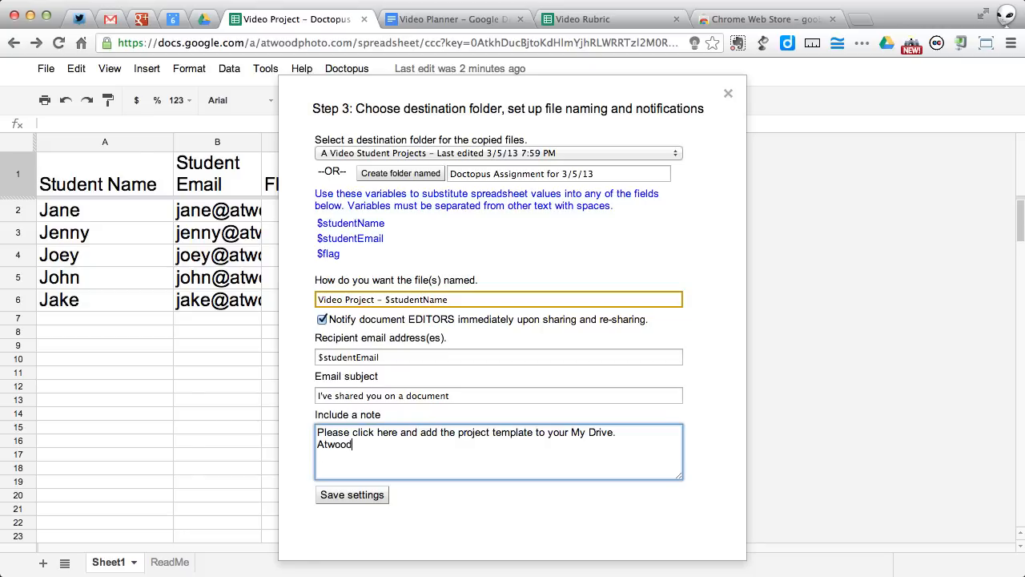
left_click(352, 494)
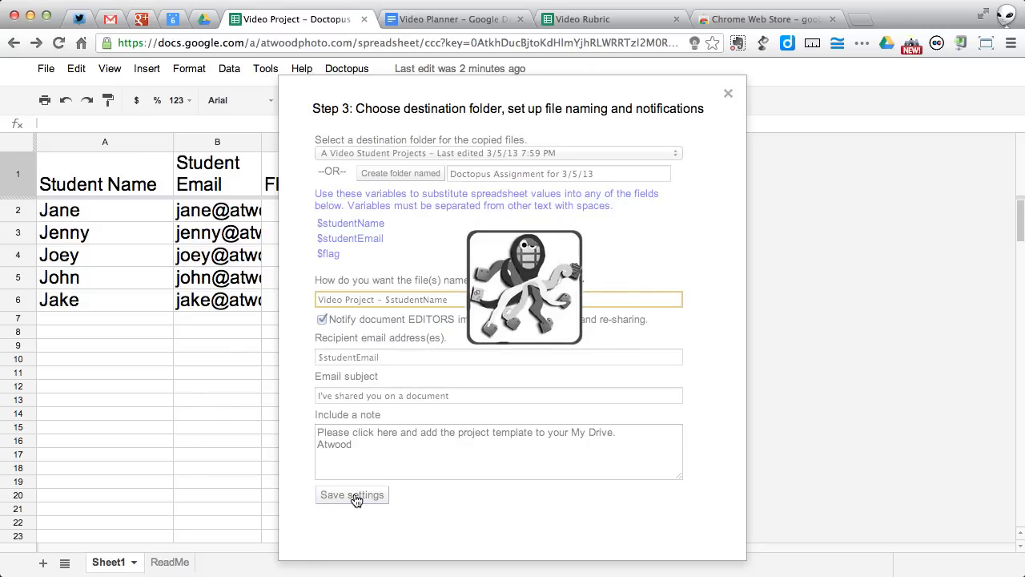
Run copy and share to distribute the Video Planner copies to all students
left_click(351, 494)
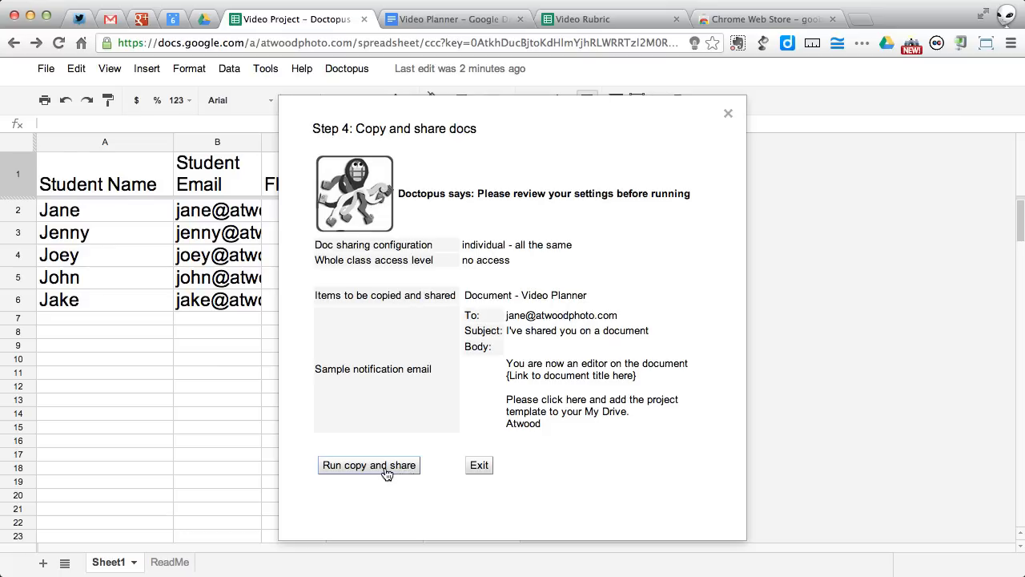
left_click(368, 465)
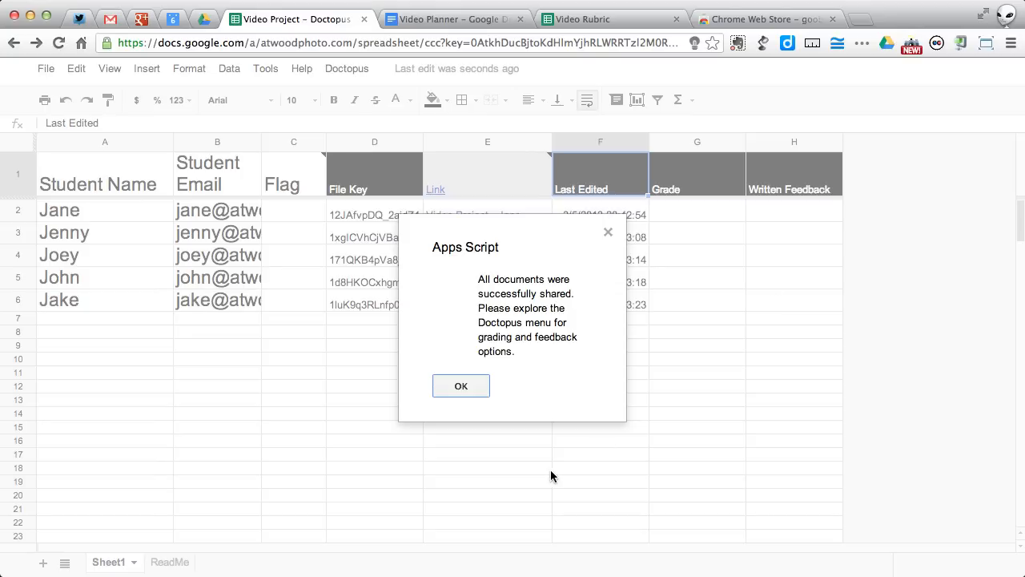
left_click(460, 386)
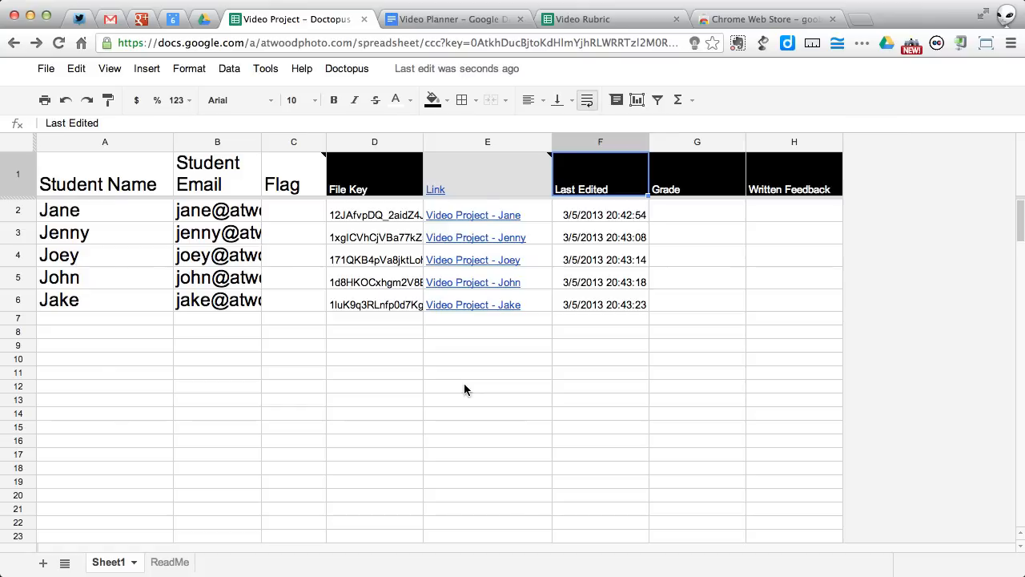
mouse_move(380, 220)
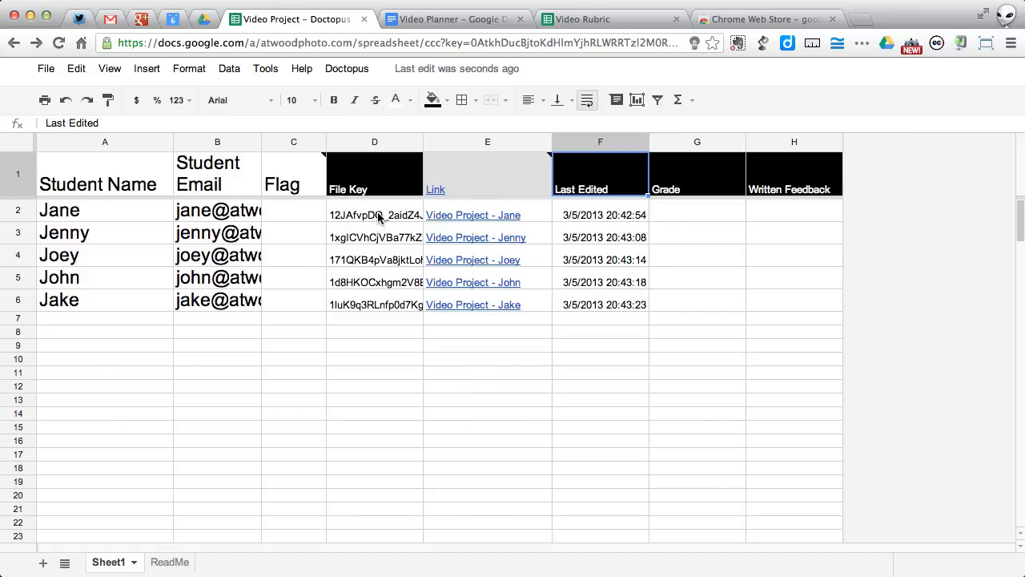
mouse_move(452, 229)
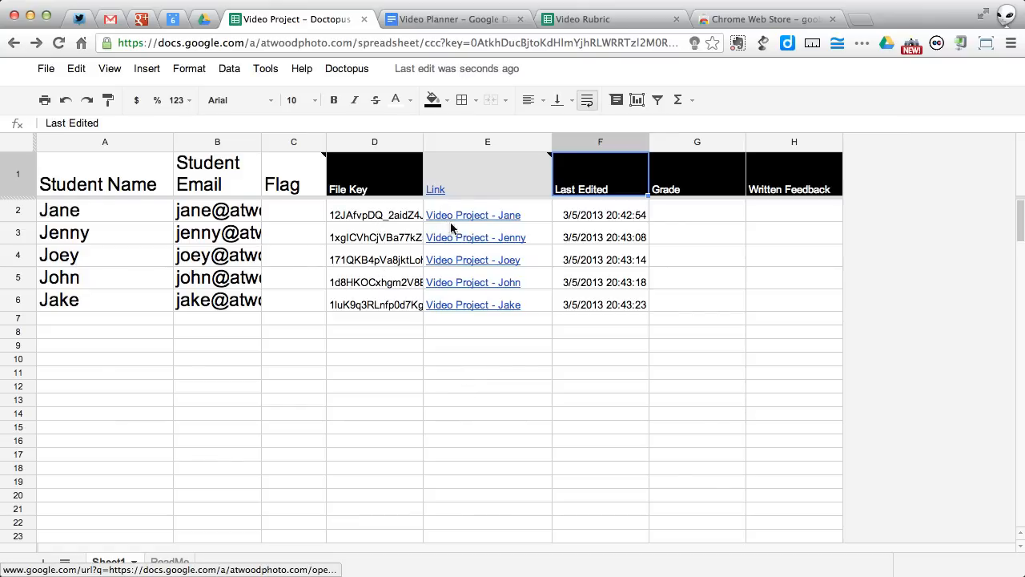
mouse_move(472, 304)
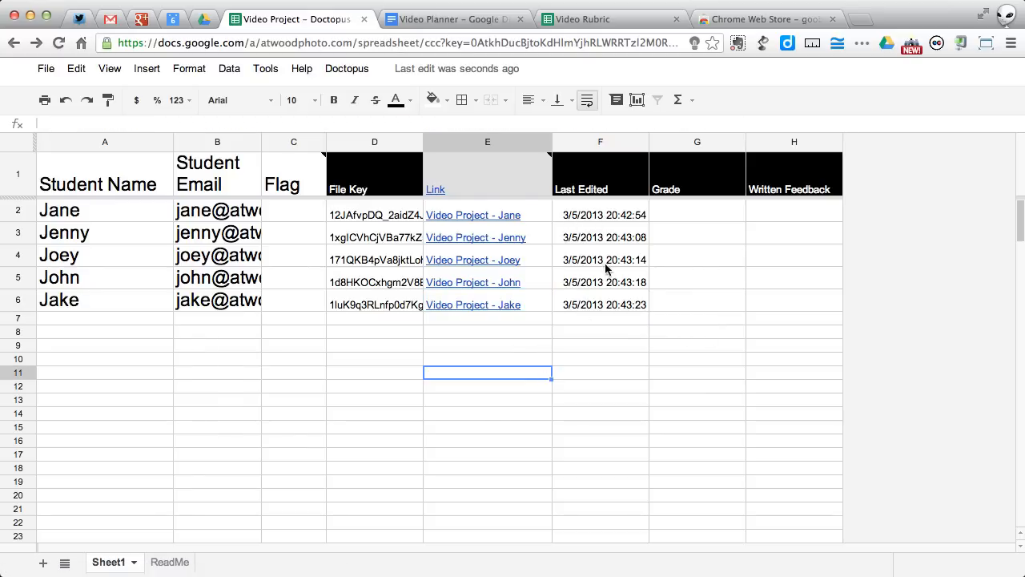
mouse_move(589, 216)
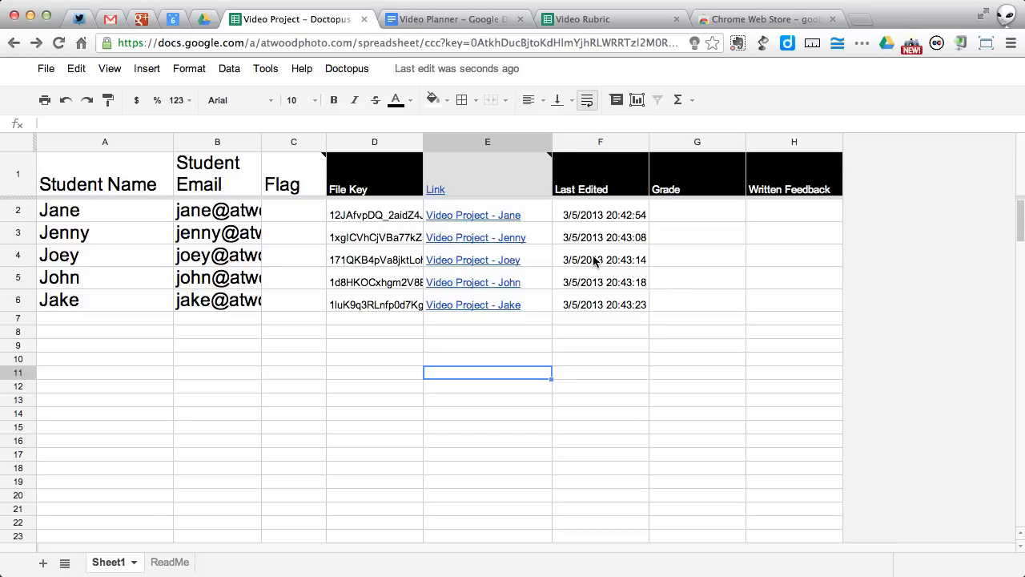
mouse_move(703, 294)
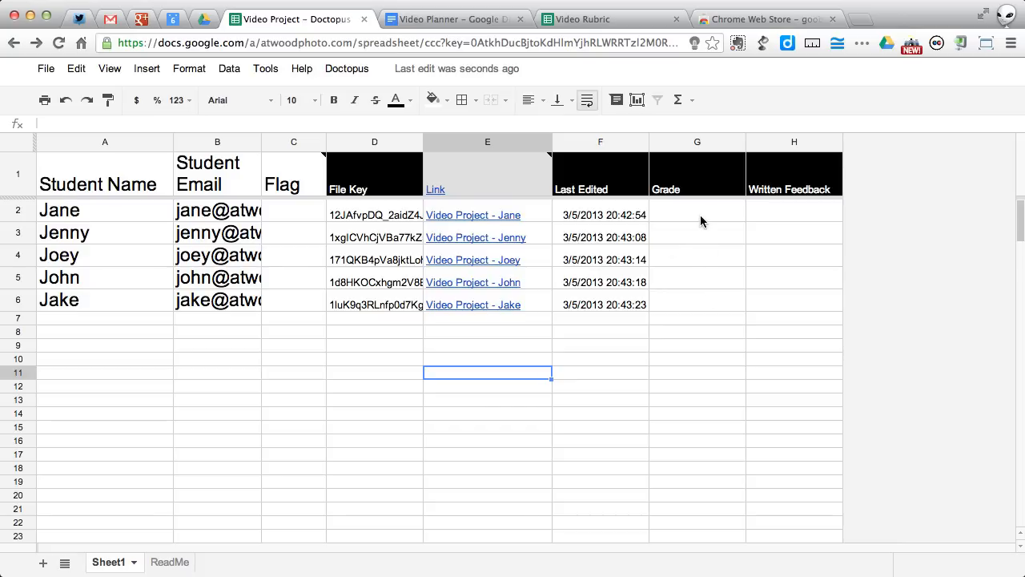
mouse_move(761, 342)
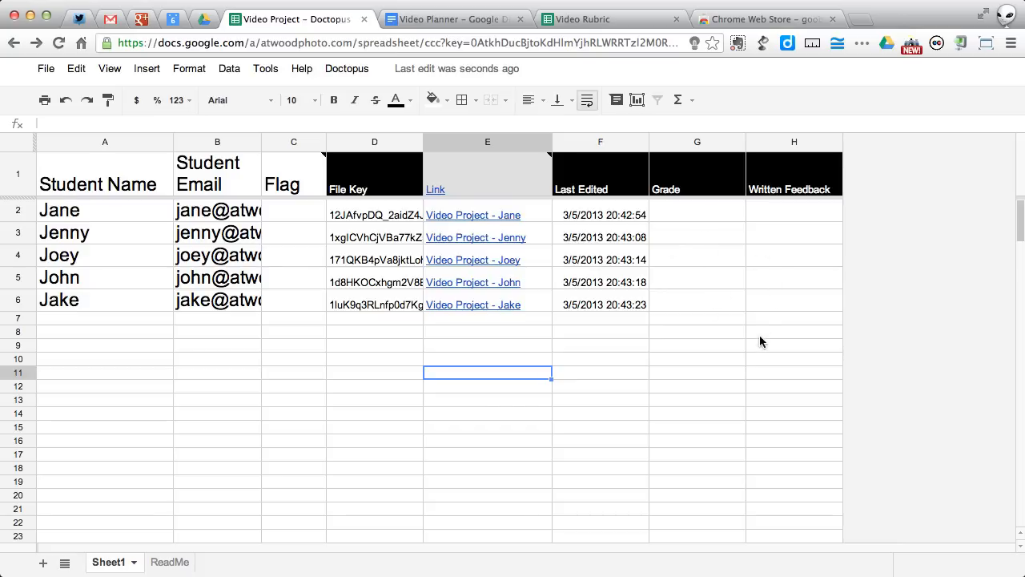
mouse_move(389, 164)
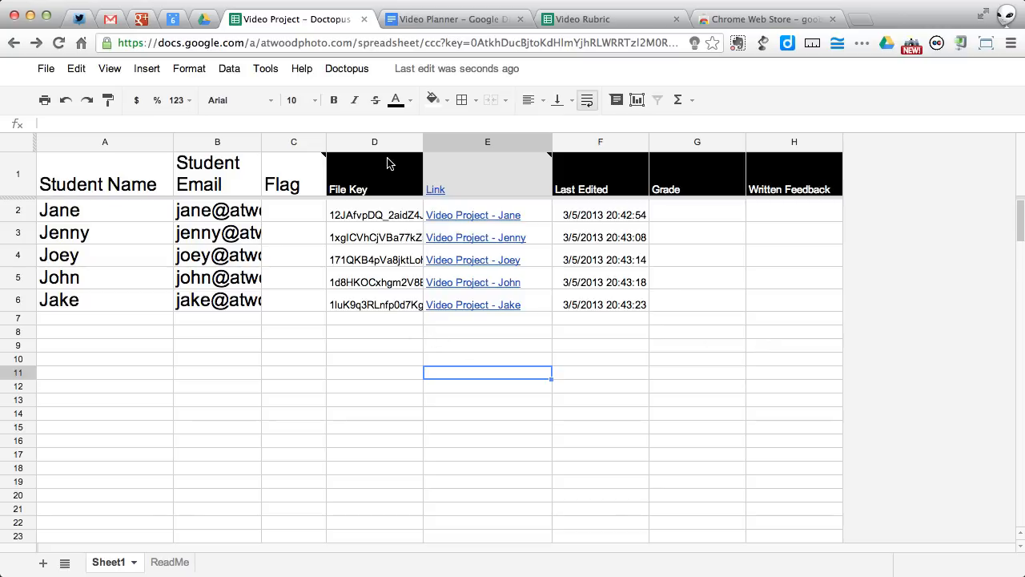
Open the Doctopus menu showing Steps 1–4 and the grading embargo option
left_click(347, 68)
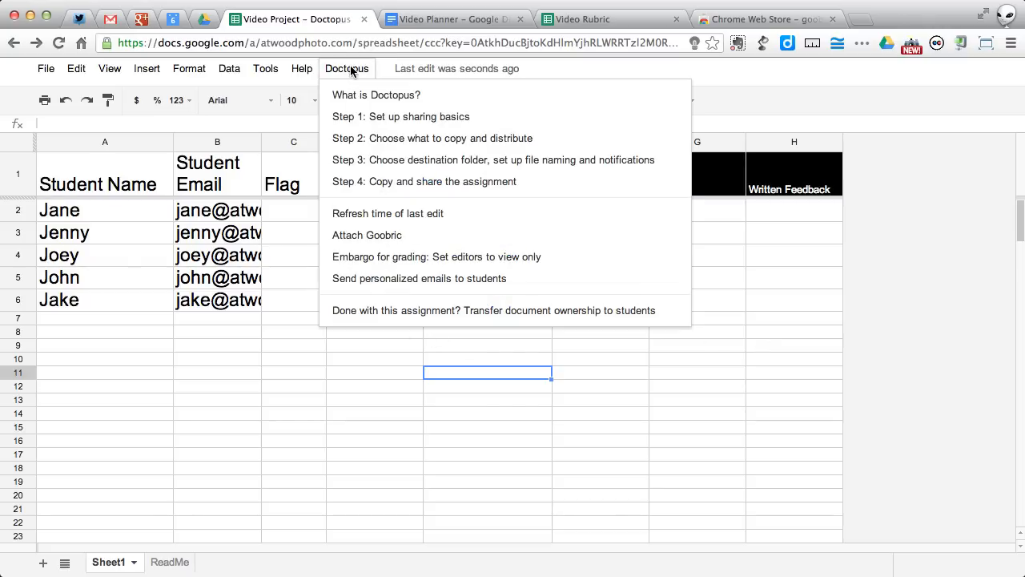
mouse_move(400, 181)
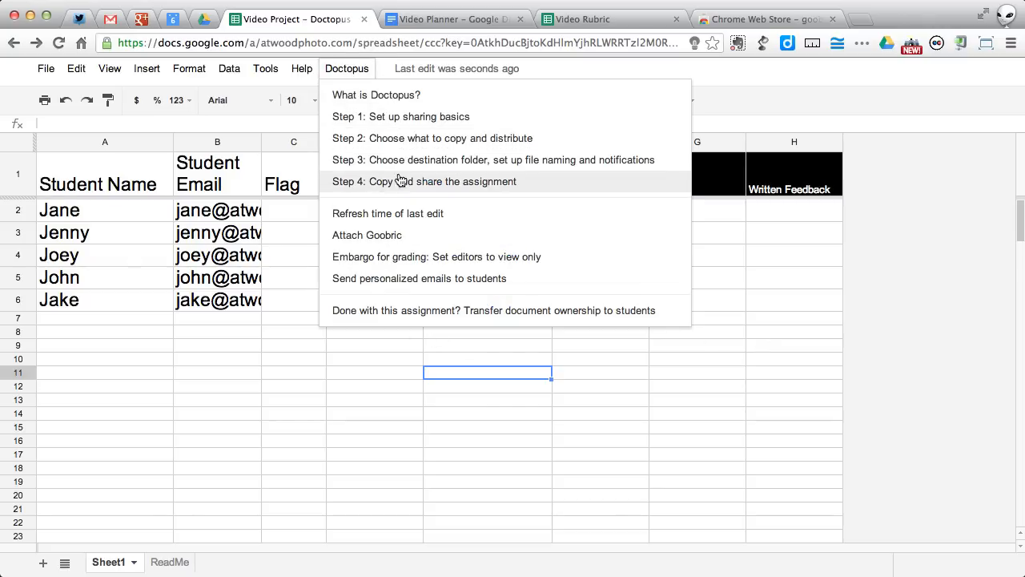
mouse_move(416, 138)
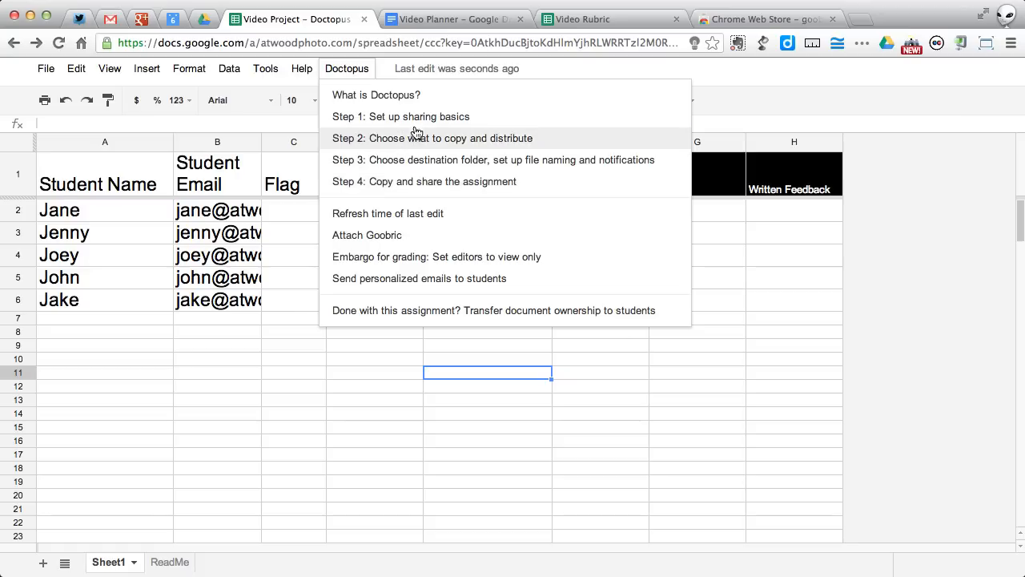
mouse_move(416, 159)
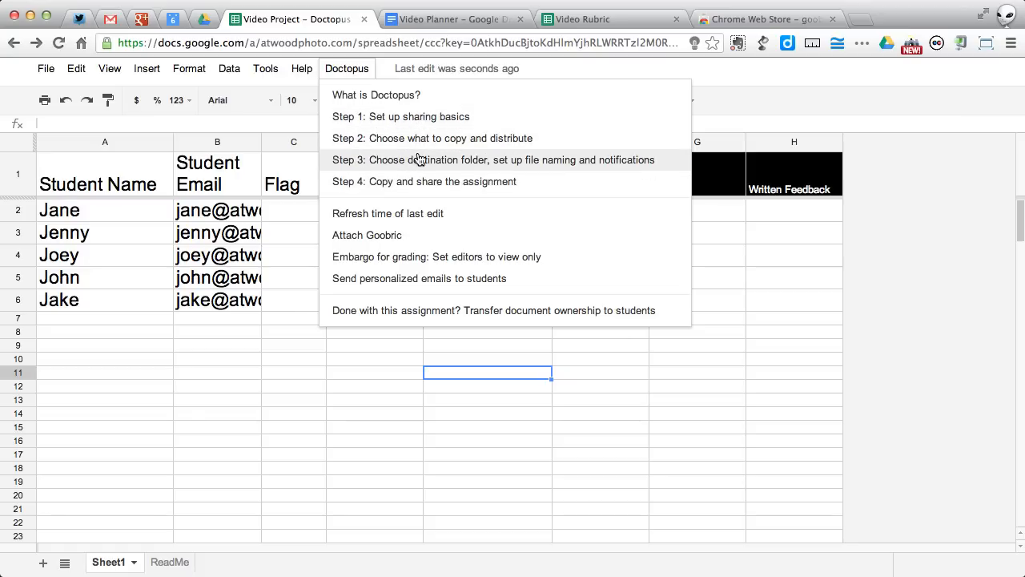
mouse_move(453, 256)
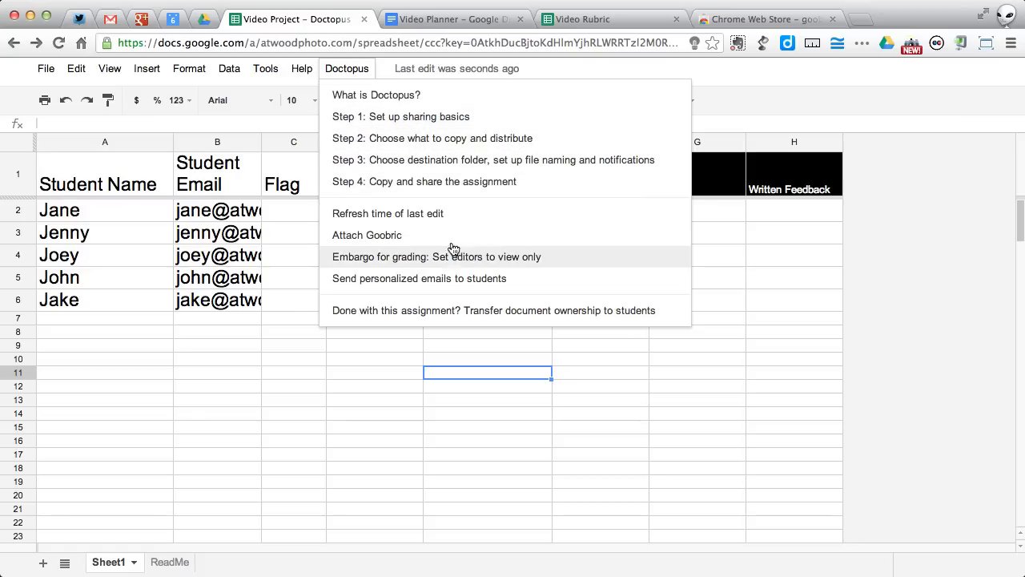
mouse_move(475, 358)
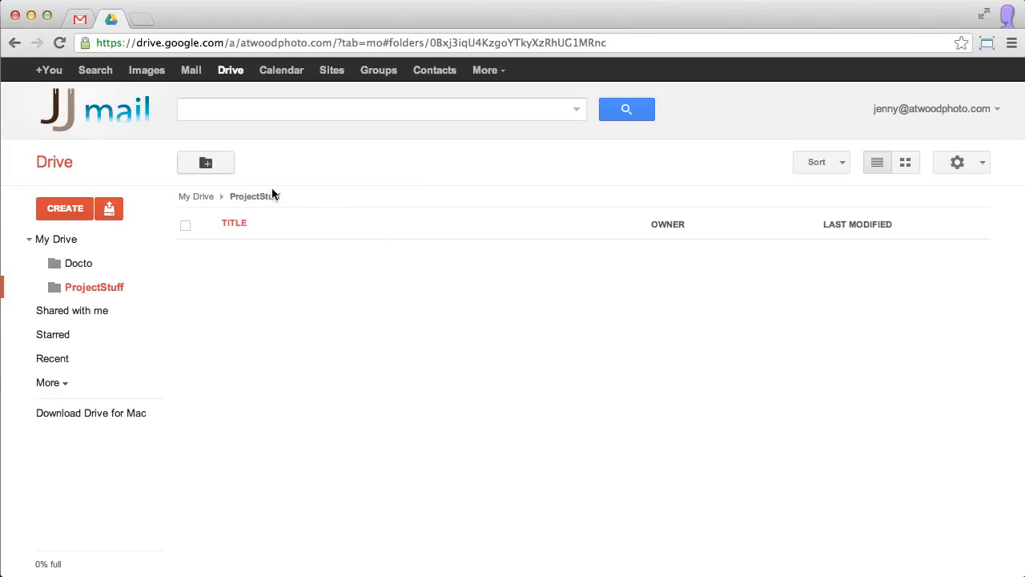
In Jenny's Gmail, open the sharing email and follow its Video Project - Jenny link
left_click(191, 70)
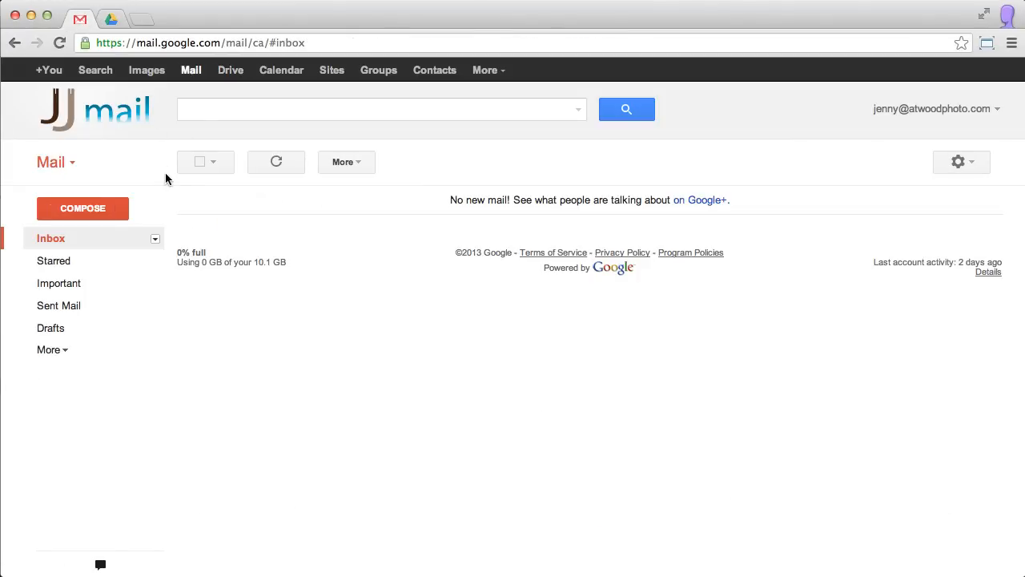
left_click(276, 161)
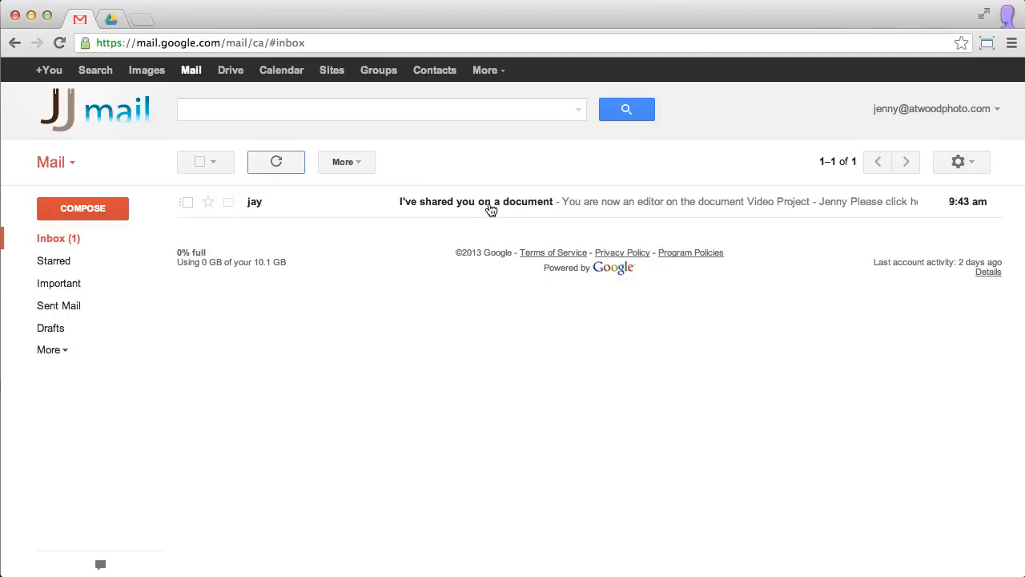
mouse_move(449, 210)
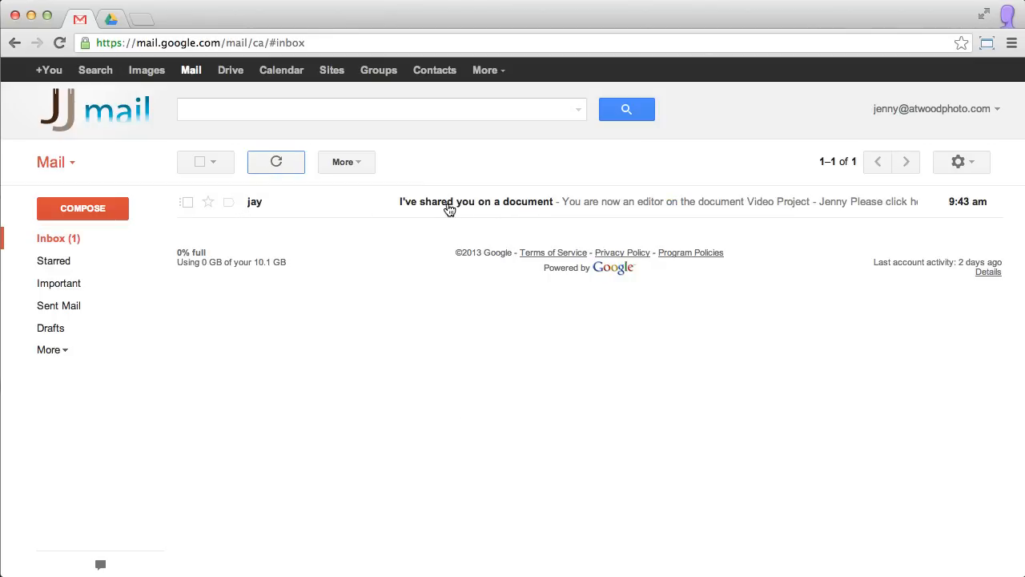
left_click(475, 201)
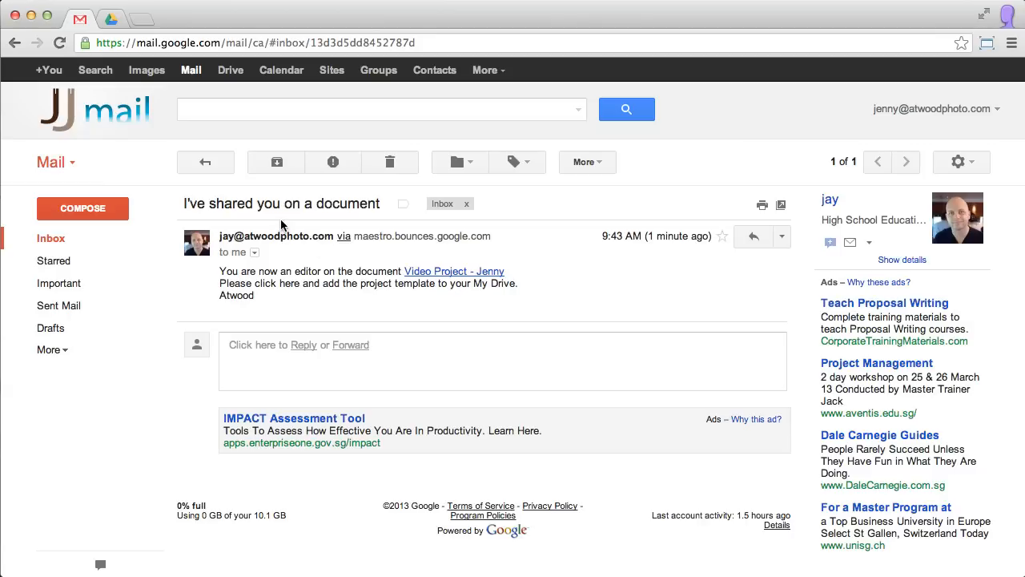
mouse_move(446, 278)
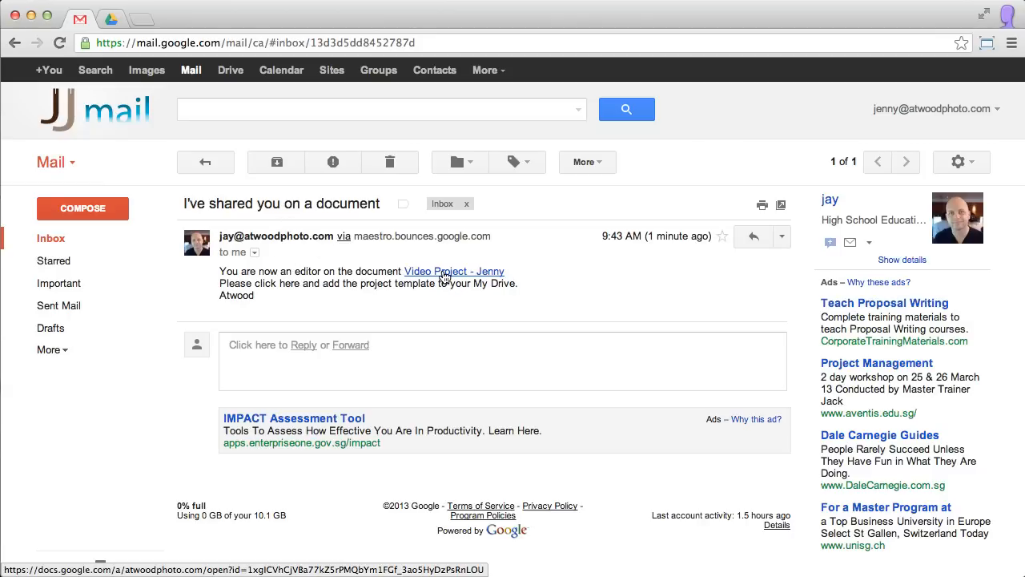
left_click(454, 271)
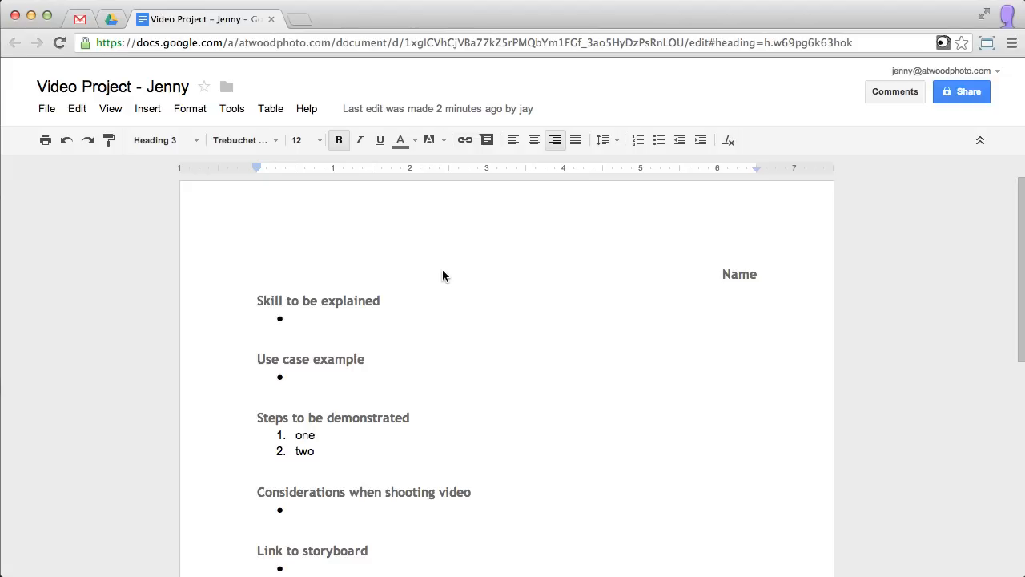
mouse_move(401, 285)
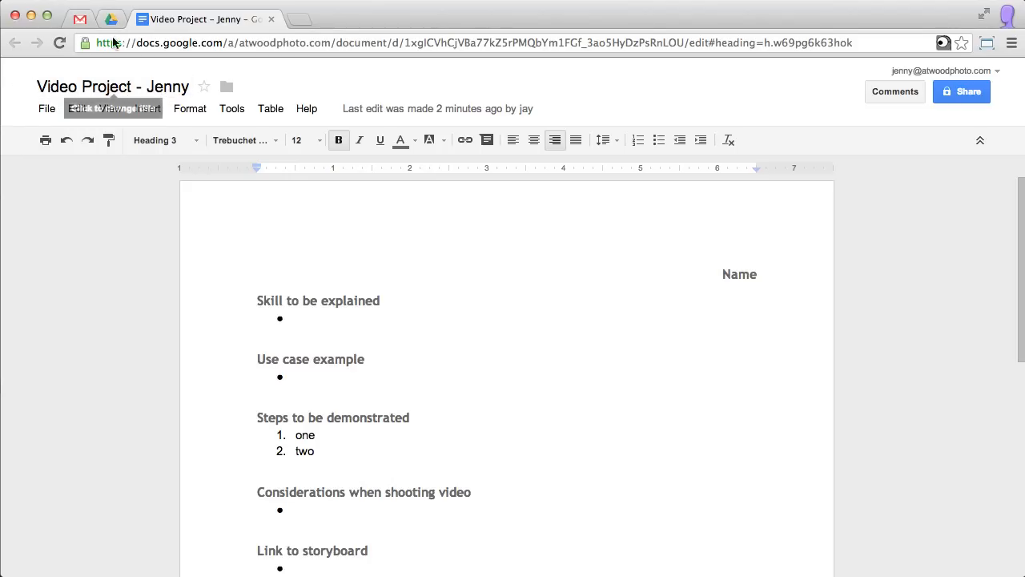
left_click(14, 43)
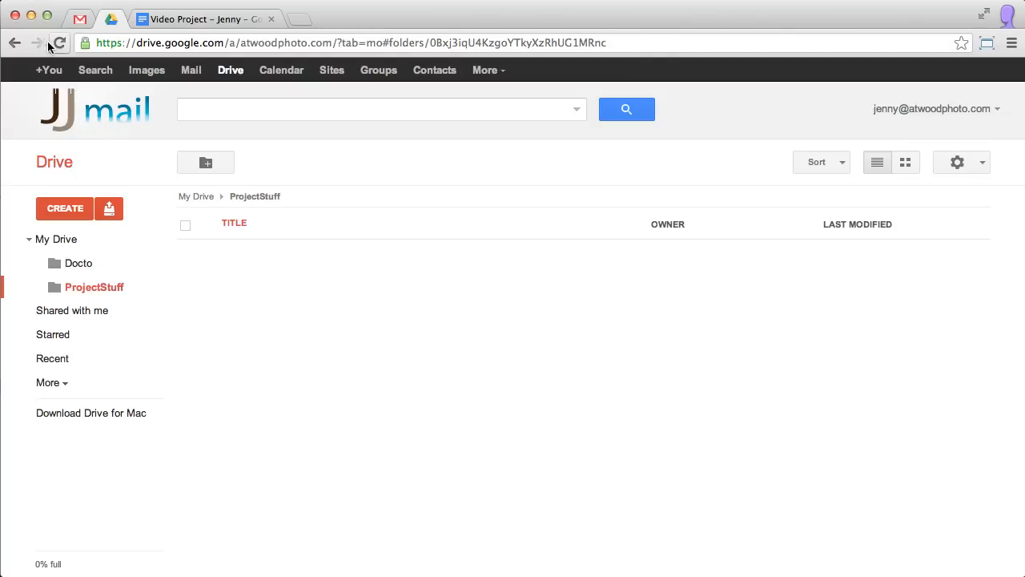
left_click(57, 43)
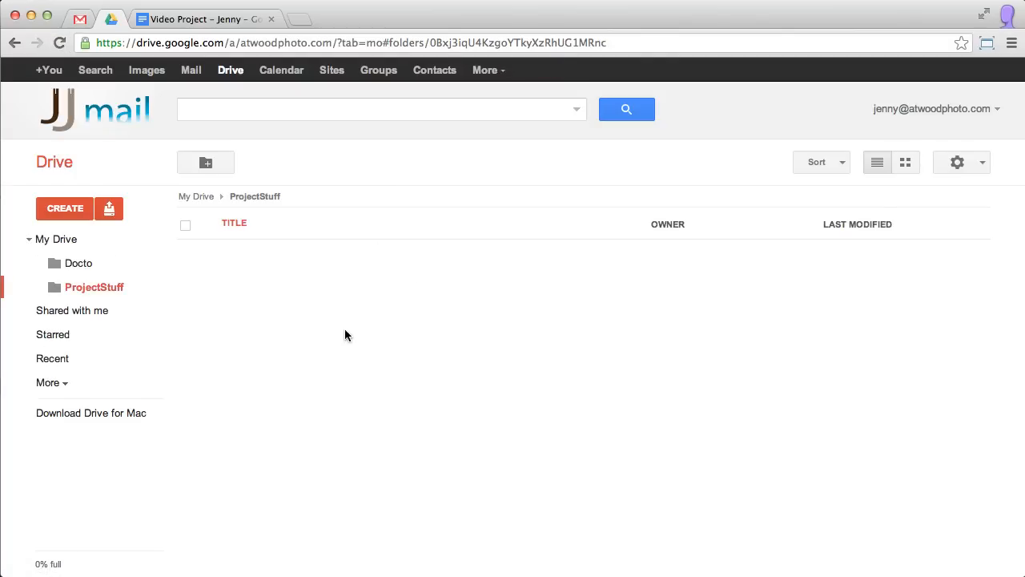
mouse_move(56, 239)
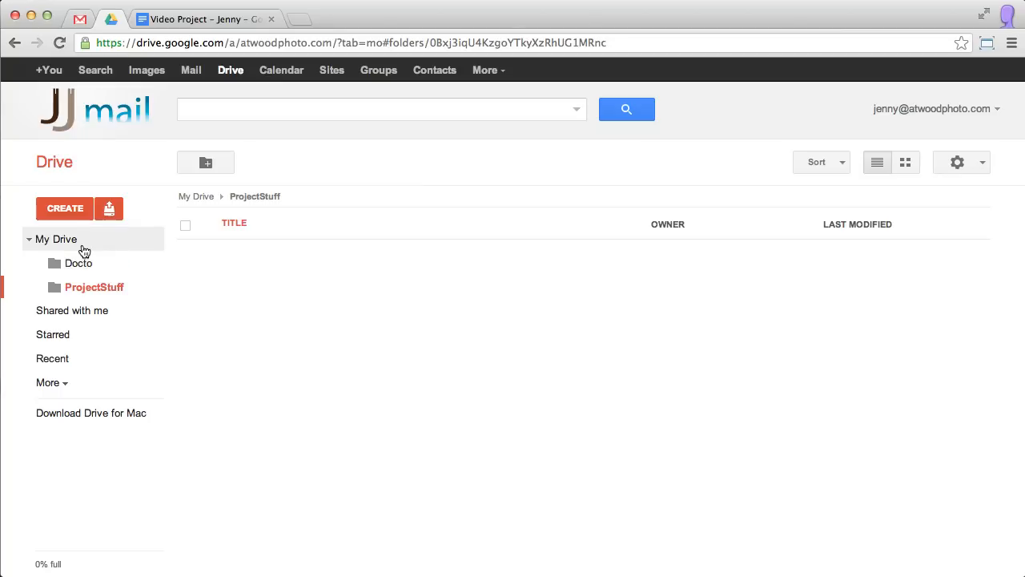
left_click(56, 239)
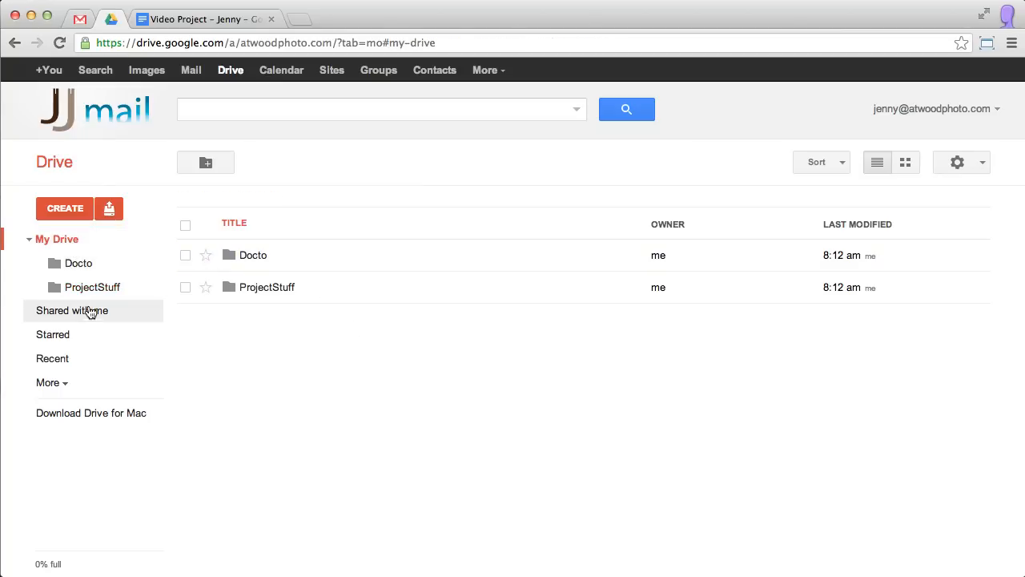
left_click(72, 310)
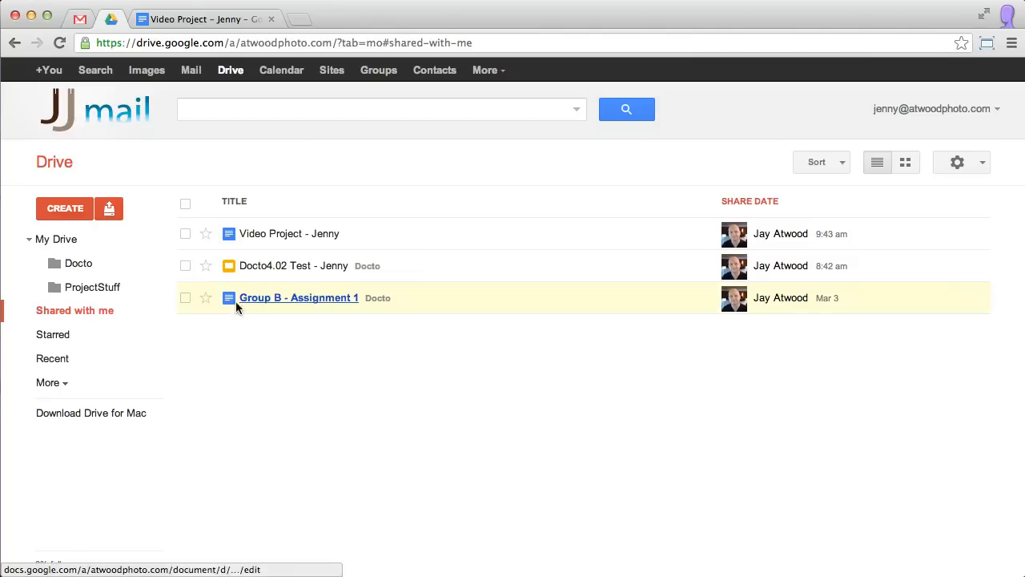
mouse_move(289, 233)
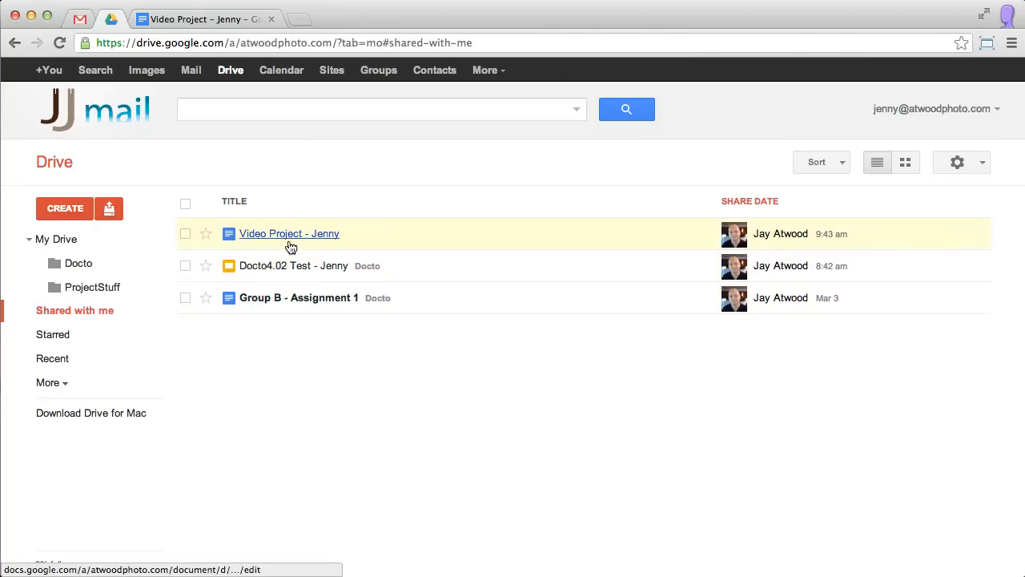
left_click(58, 238)
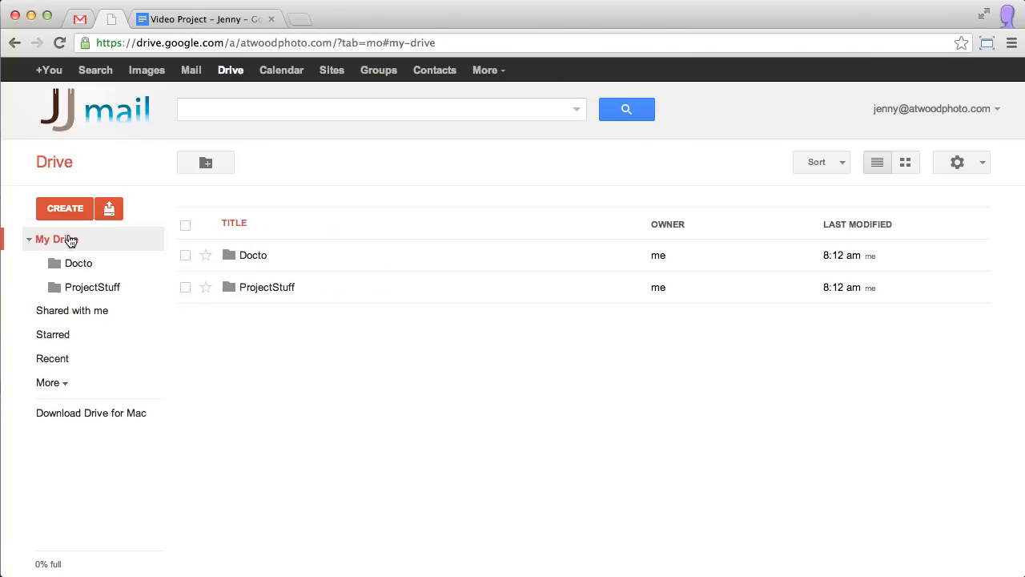
left_click(204, 19)
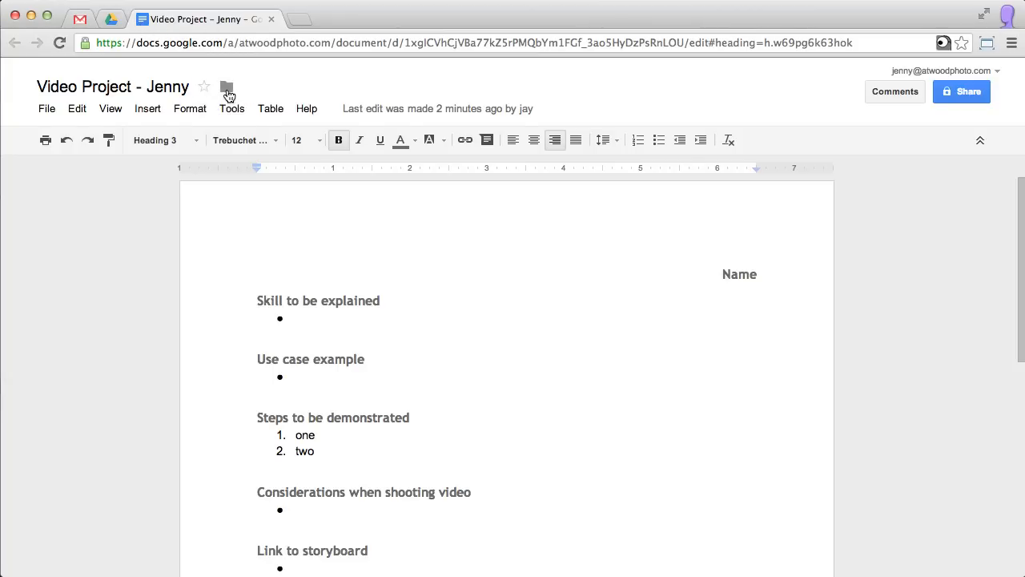
Move Jenny's Video Project document into the ProjectStuff folder
left_click(227, 86)
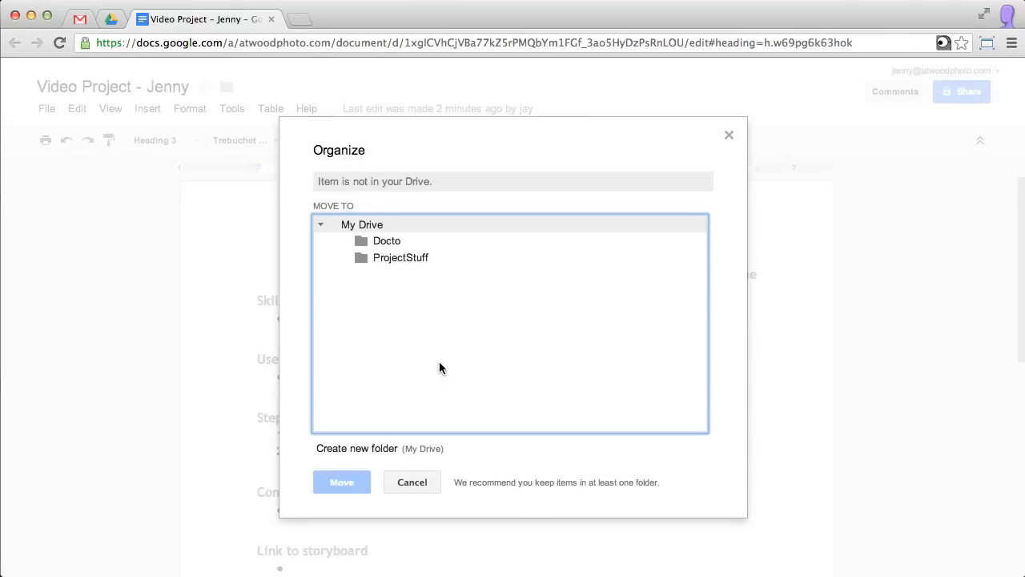
left_click(400, 257)
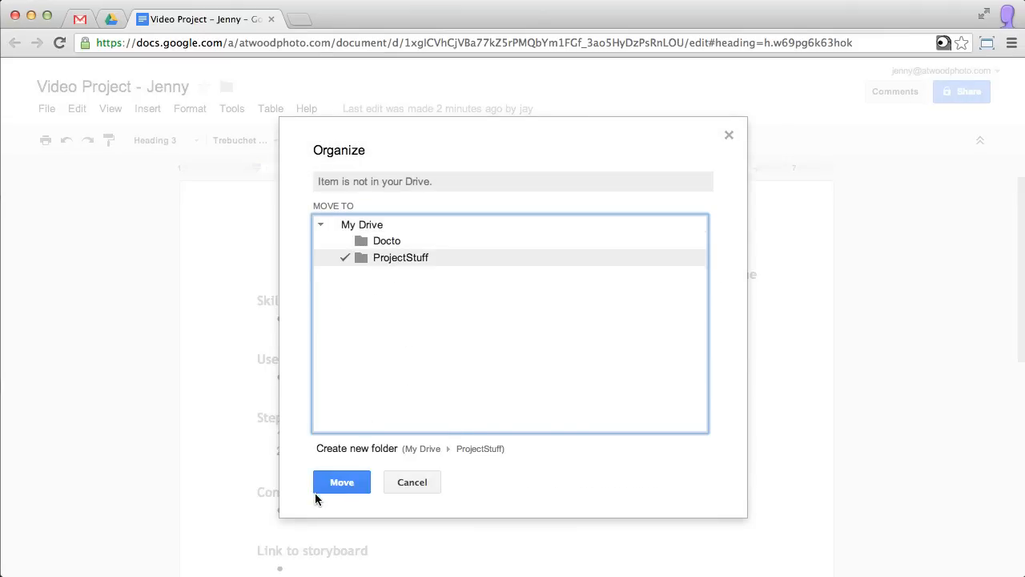
left_click(342, 481)
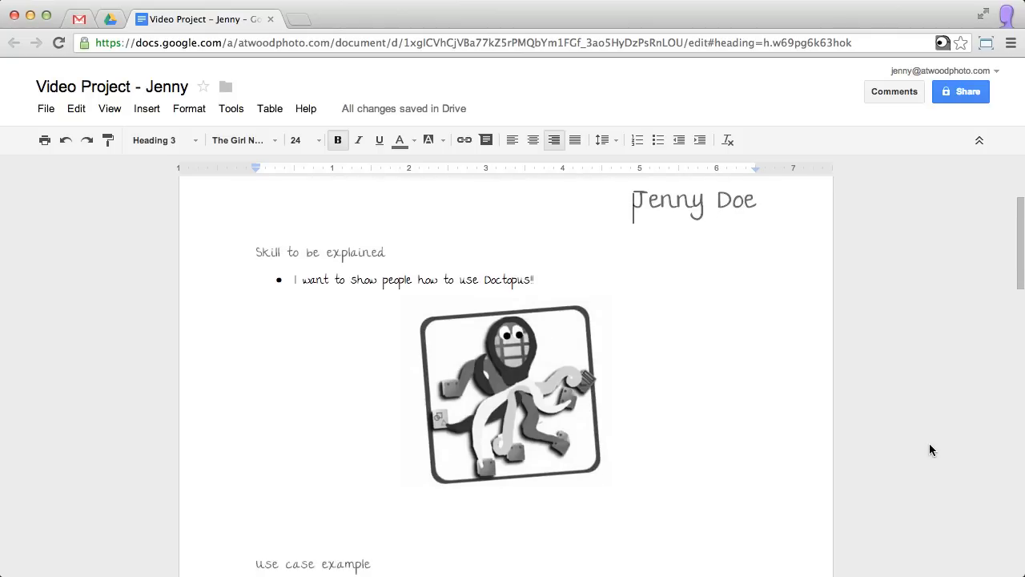
Run Doctopus 'Refresh time of last edit' so Jenny's row shows 20:52:43
scroll("down", 3)
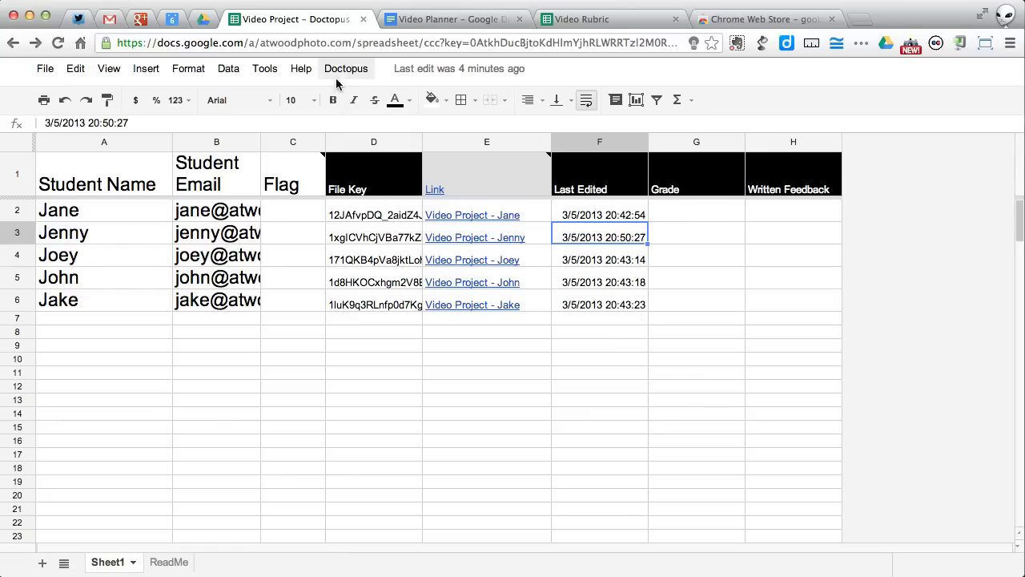
left_click(346, 68)
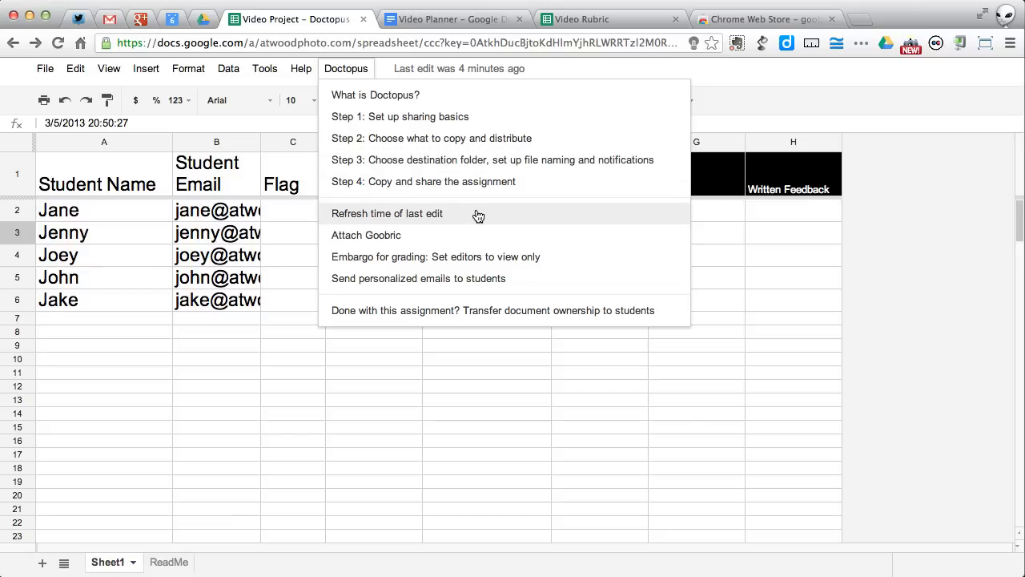
left_click(387, 213)
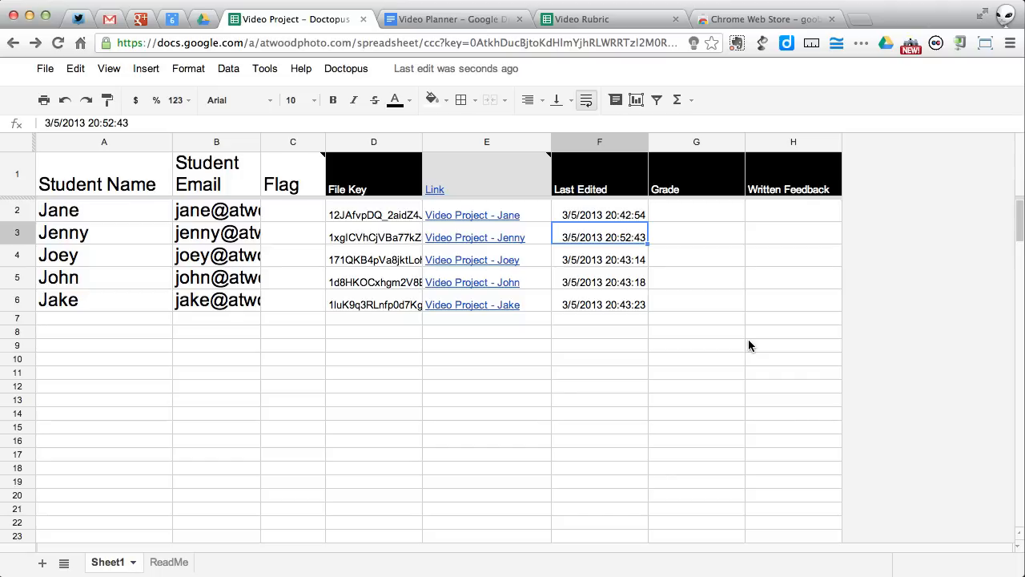
mouse_move(502, 244)
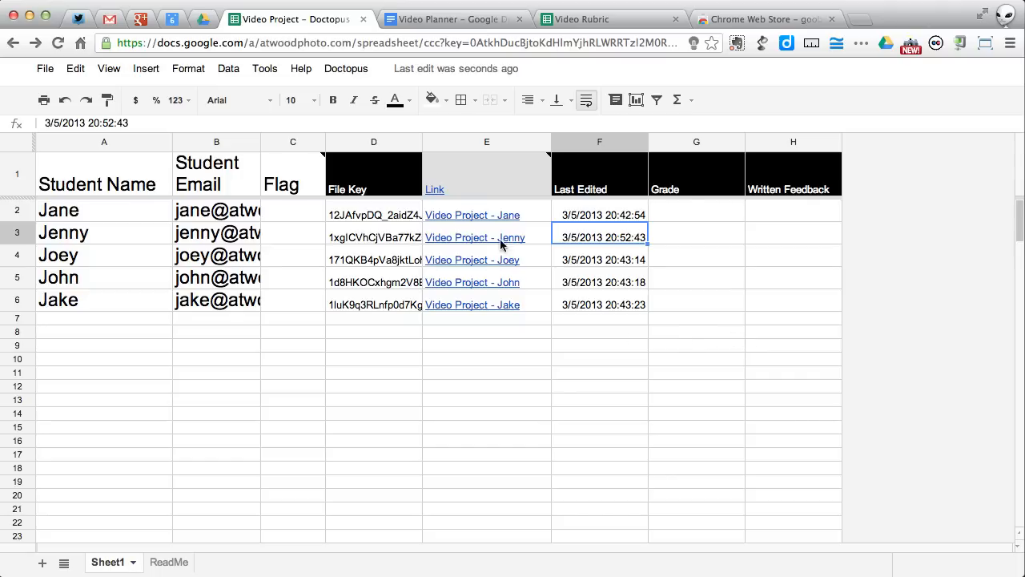
Run Doctopus 'Embargo for grading: Set editors to view only' and confirm
left_click(346, 68)
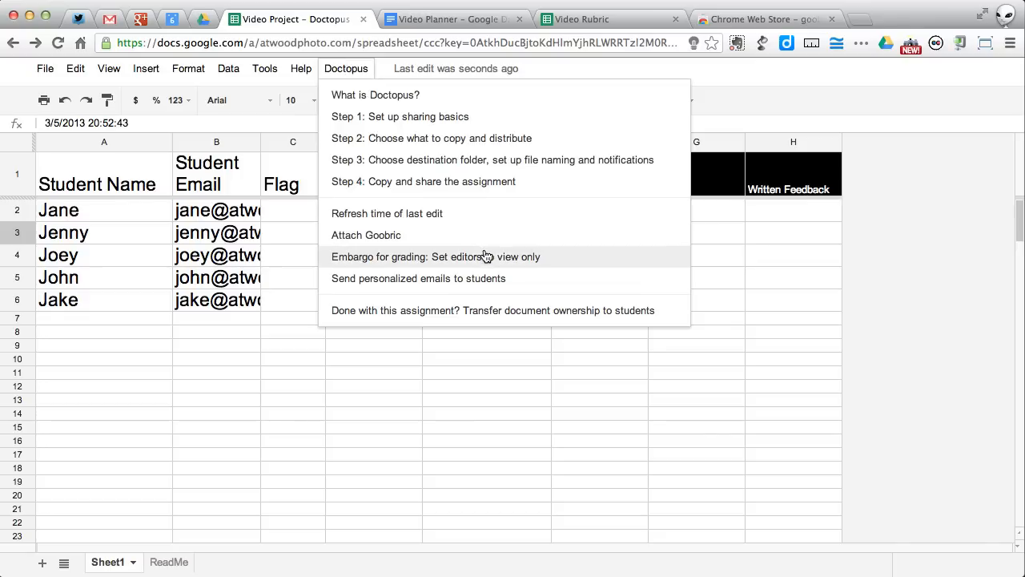
mouse_move(567, 257)
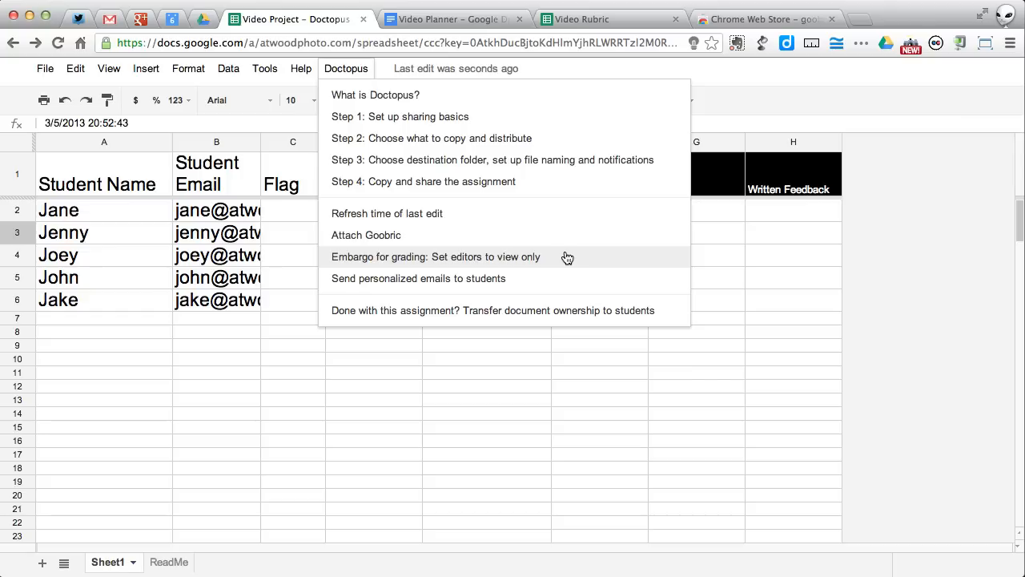
left_click(435, 256)
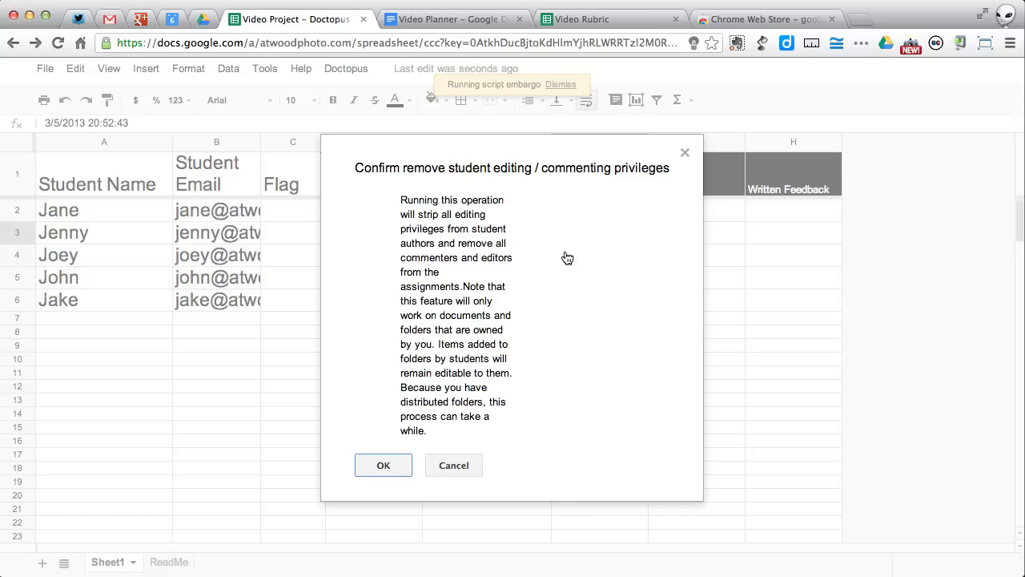
mouse_move(537, 289)
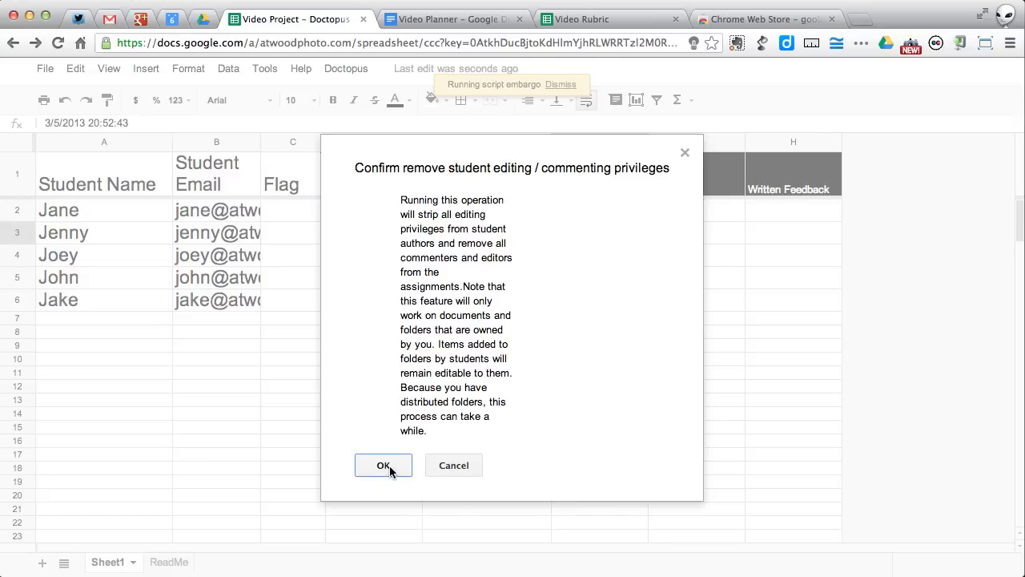
left_click(383, 465)
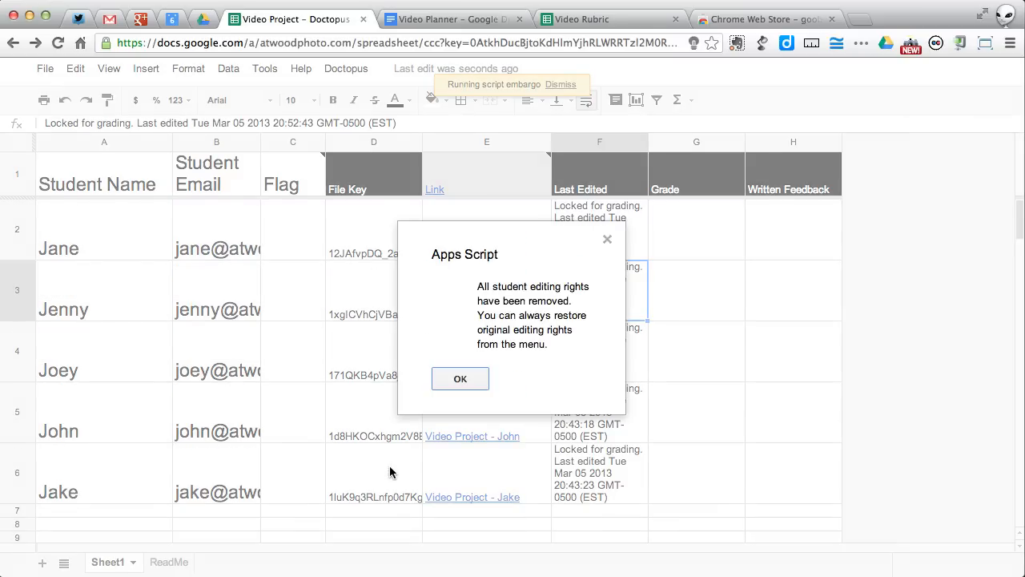
left_click(460, 378)
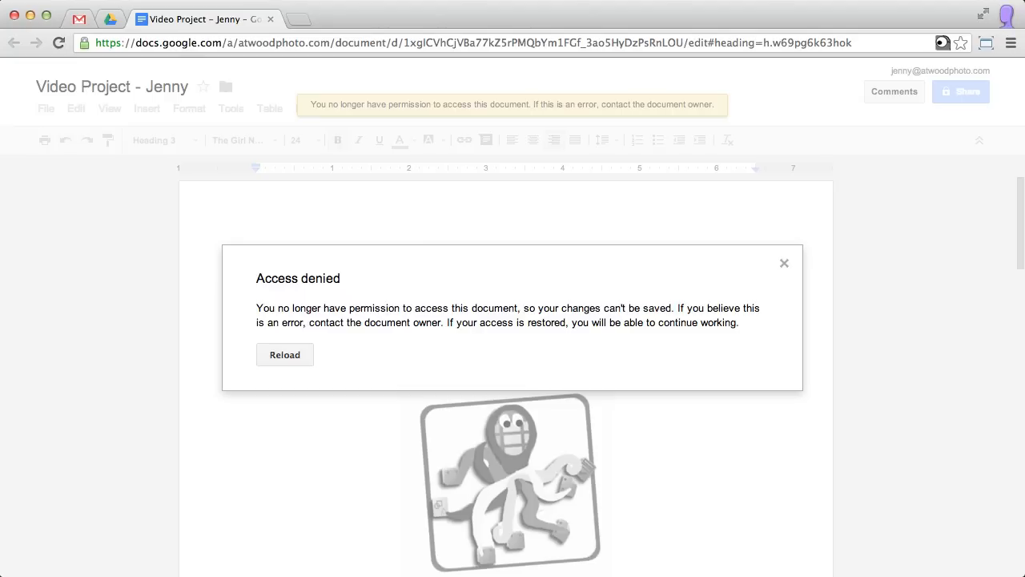
Reload Jenny's Video Project from the Access denied dialog as view only
left_click(284, 354)
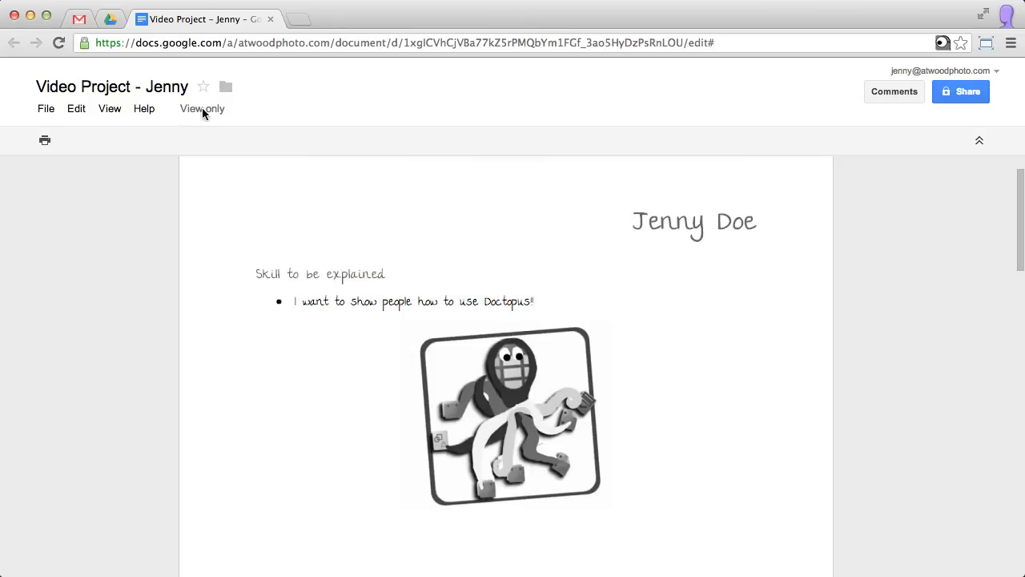
mouse_move(294, 163)
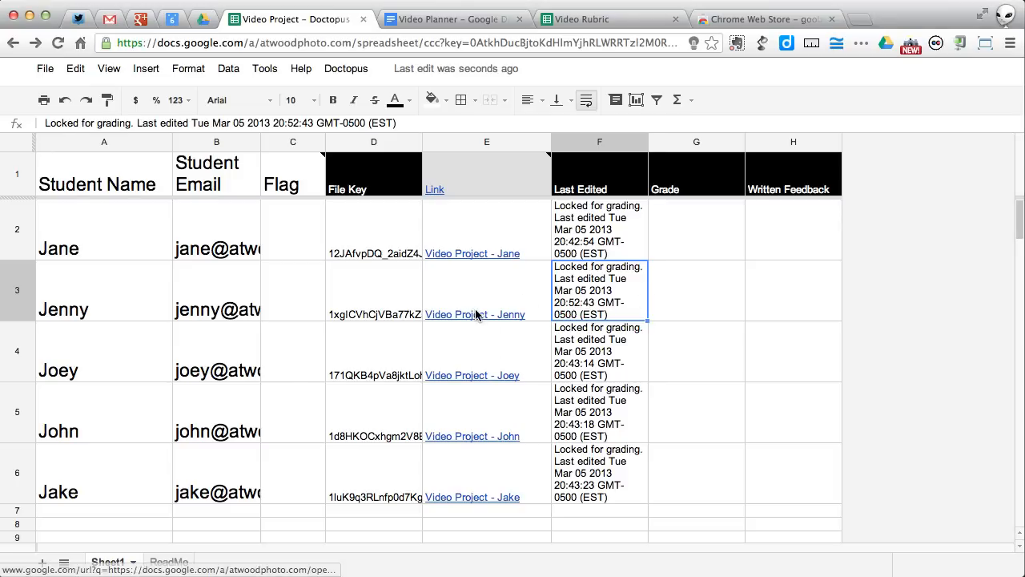
Comment 'Be more specific' on Jenny's Doctopus skill bullet
left_click(475, 313)
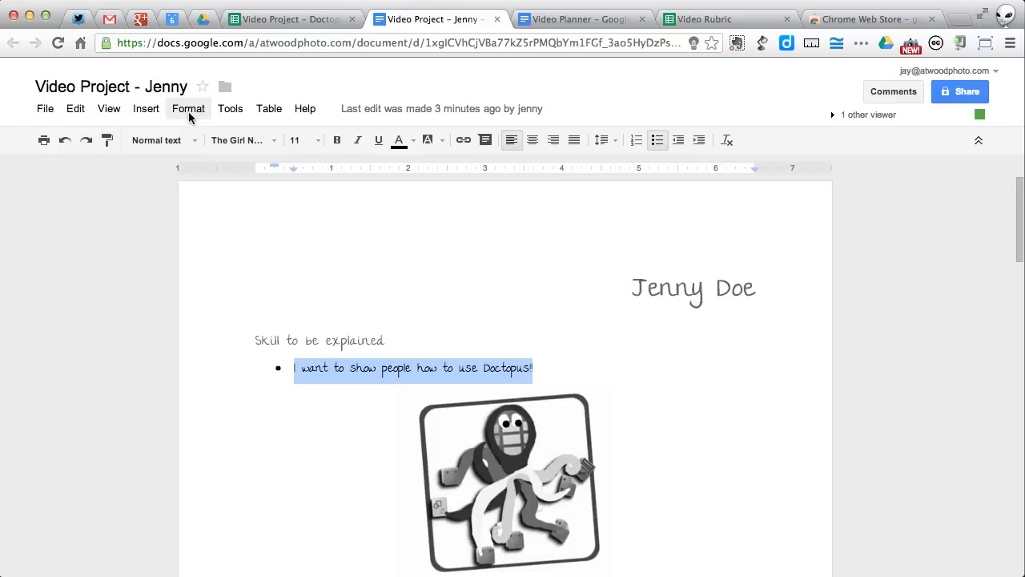
left_click(484, 140)
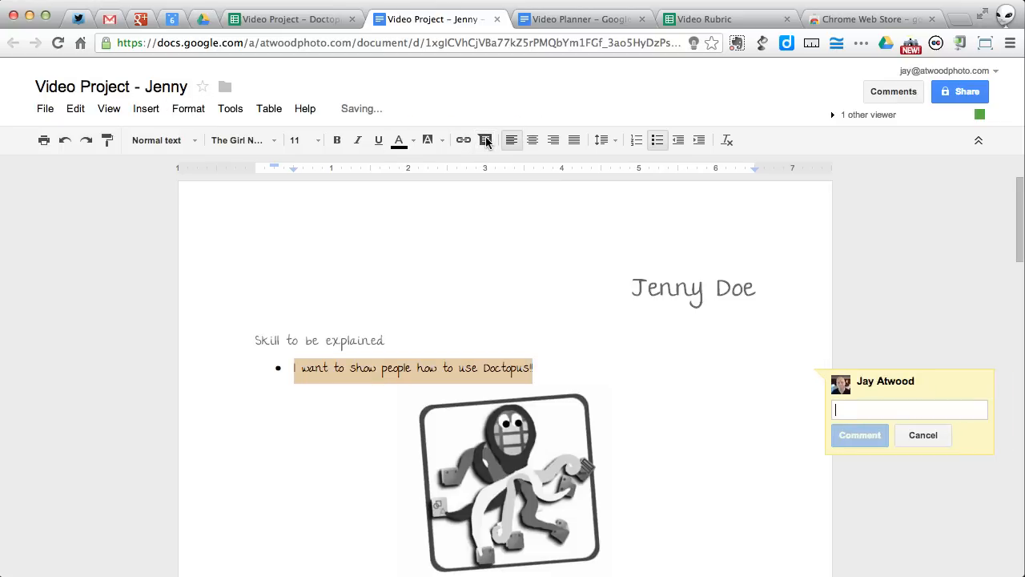
type("Be")
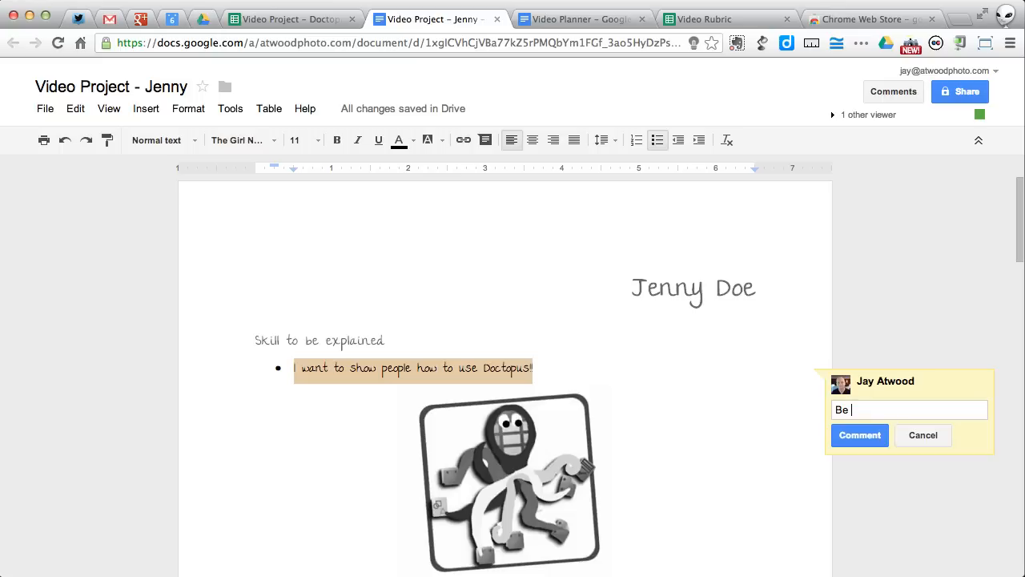
type("more specific")
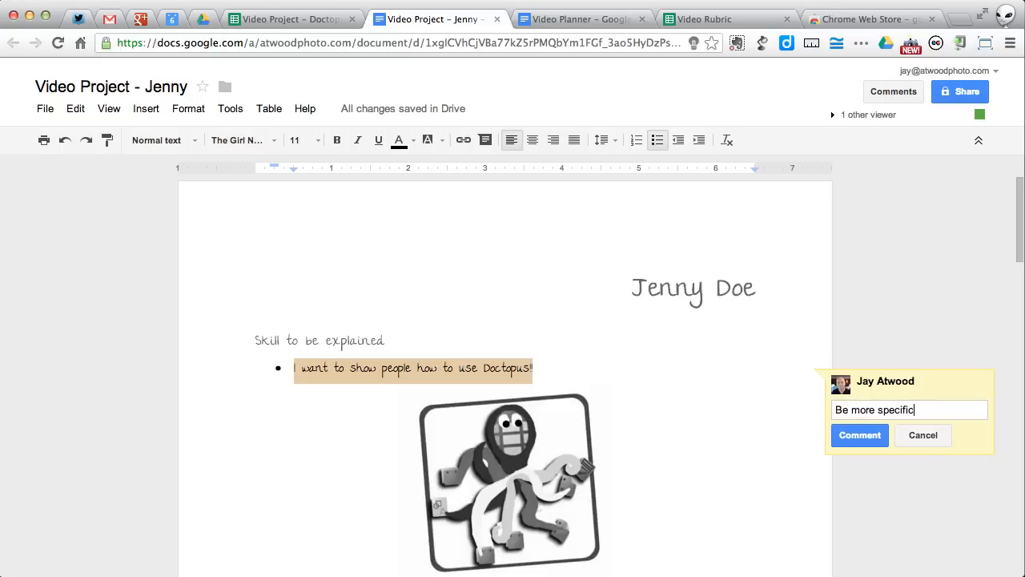
left_click(860, 435)
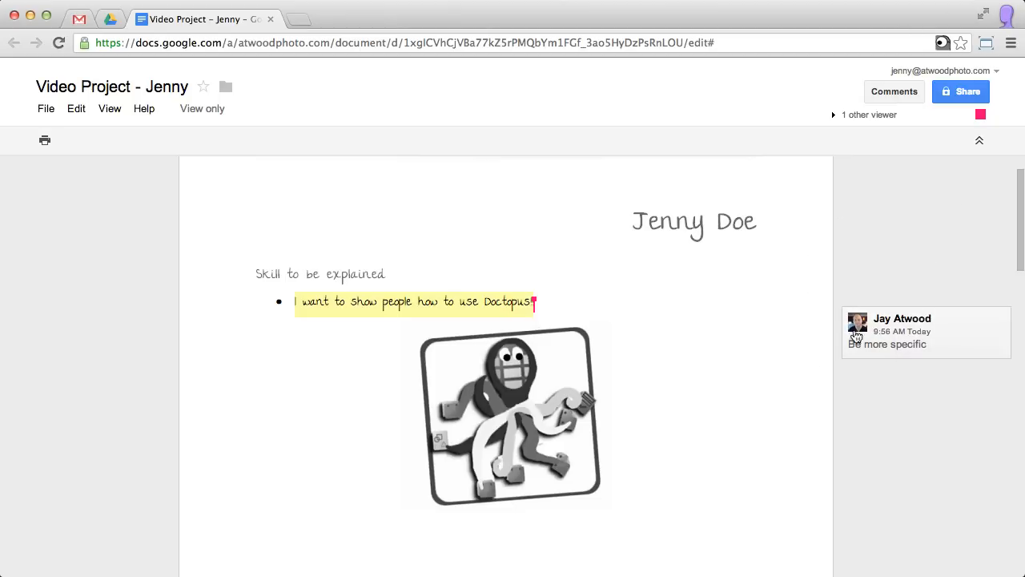
mouse_move(682, 431)
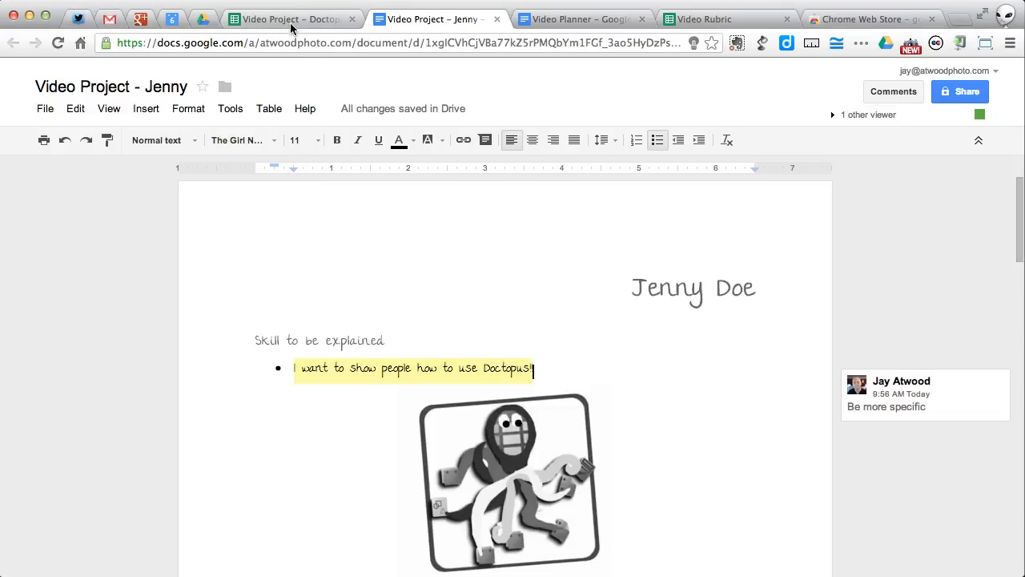
Run the Doctopus un-embargo from the roster sheet and dismiss the rights-restored notice
left_click(290, 18)
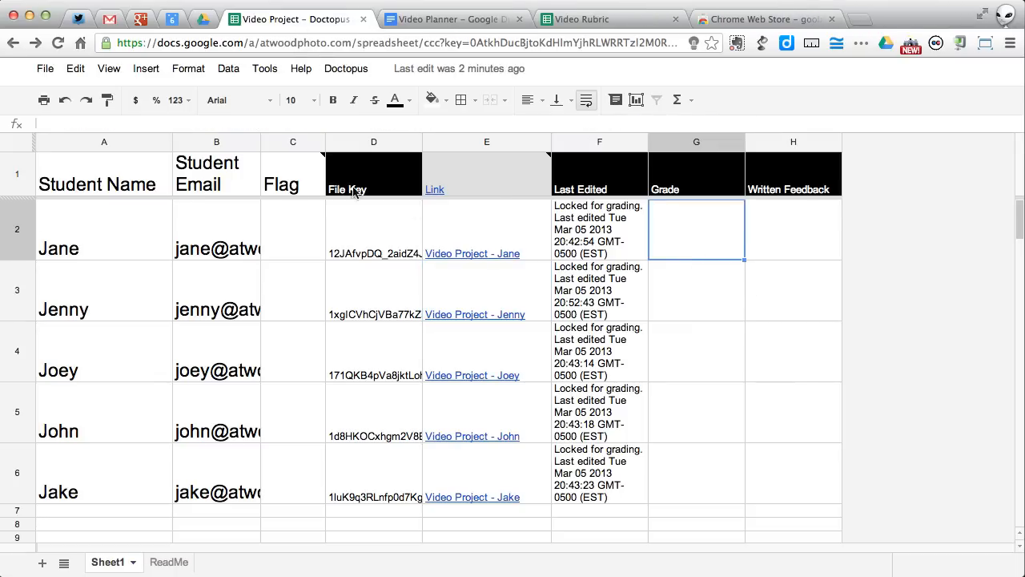
left_click(345, 68)
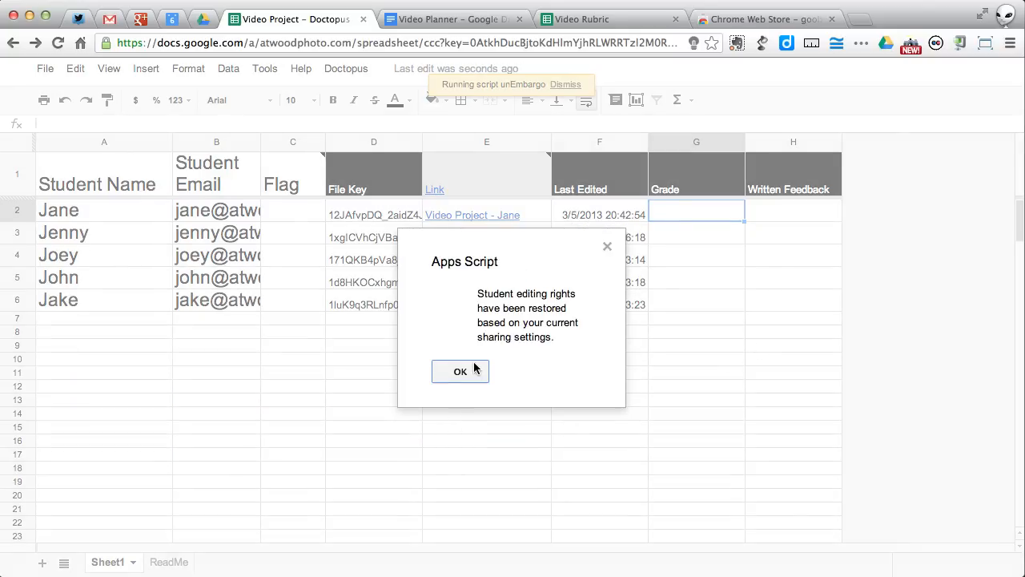
left_click(460, 371)
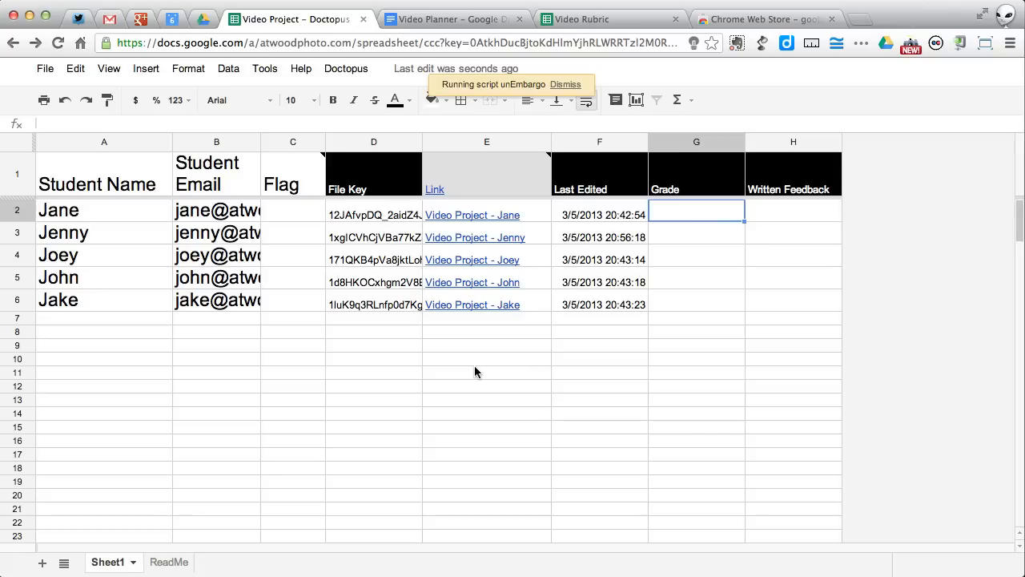